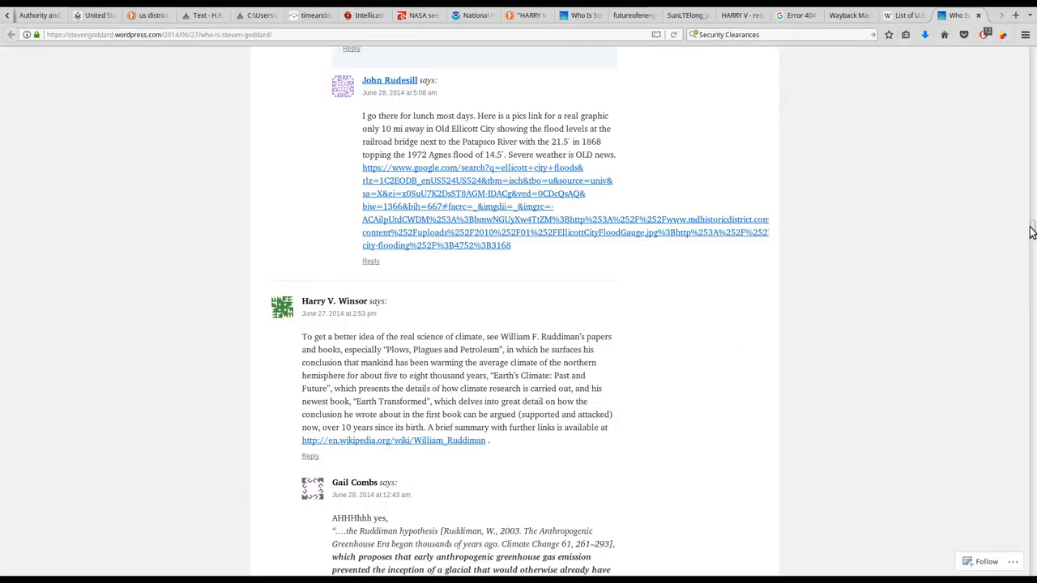
{"action": "mouse_move", "coordinate": [250, 340]}
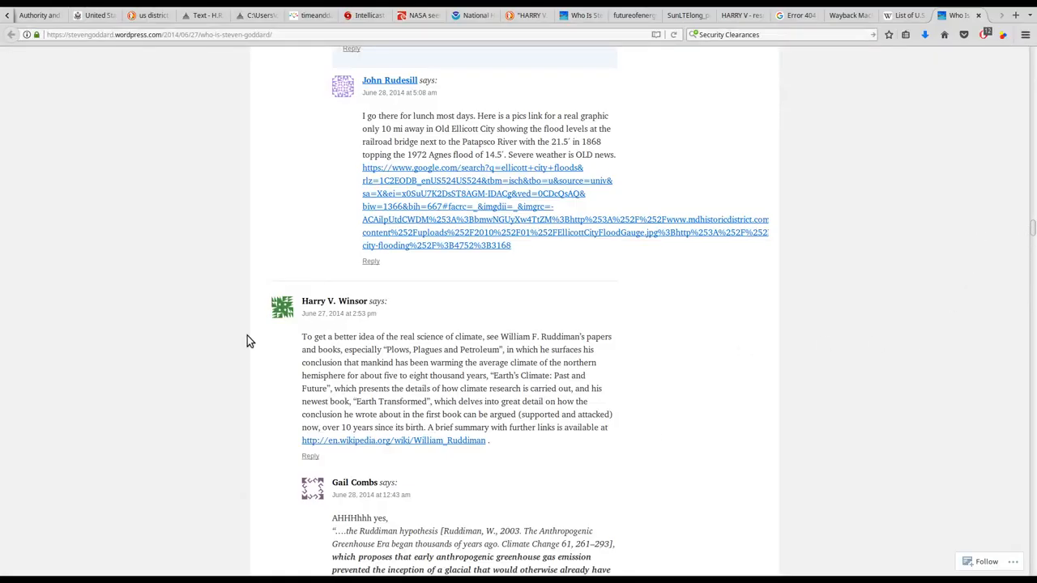
- Drag the scrollbar up from the comments toward the top of 'Who Is Steven Goddard?'
{"action": "left_click_drag", "start_coordinate": [301, 336], "coordinate": [460, 376]}
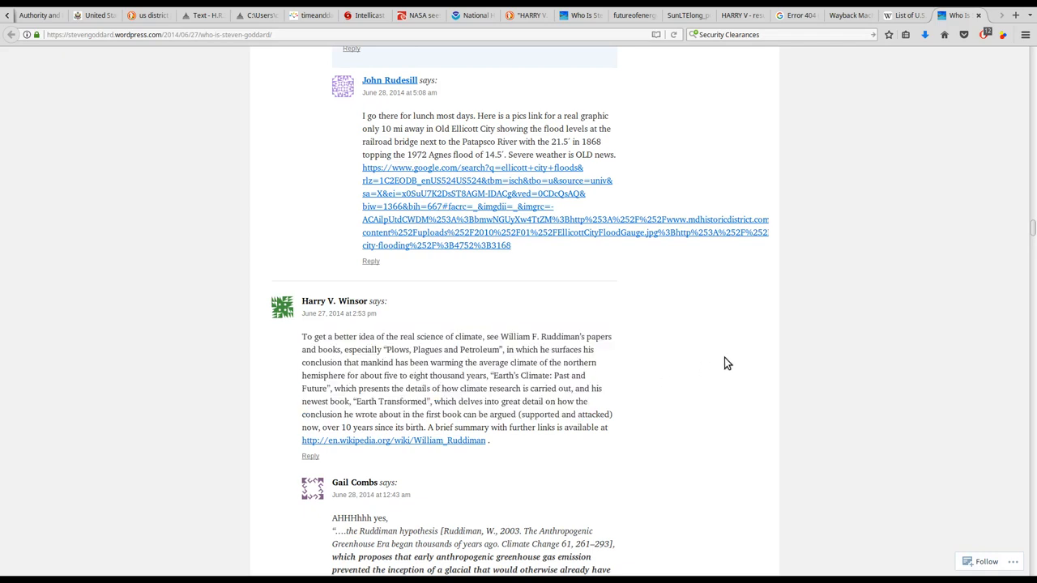
{"action": "mouse_move", "coordinate": [662, 317]}
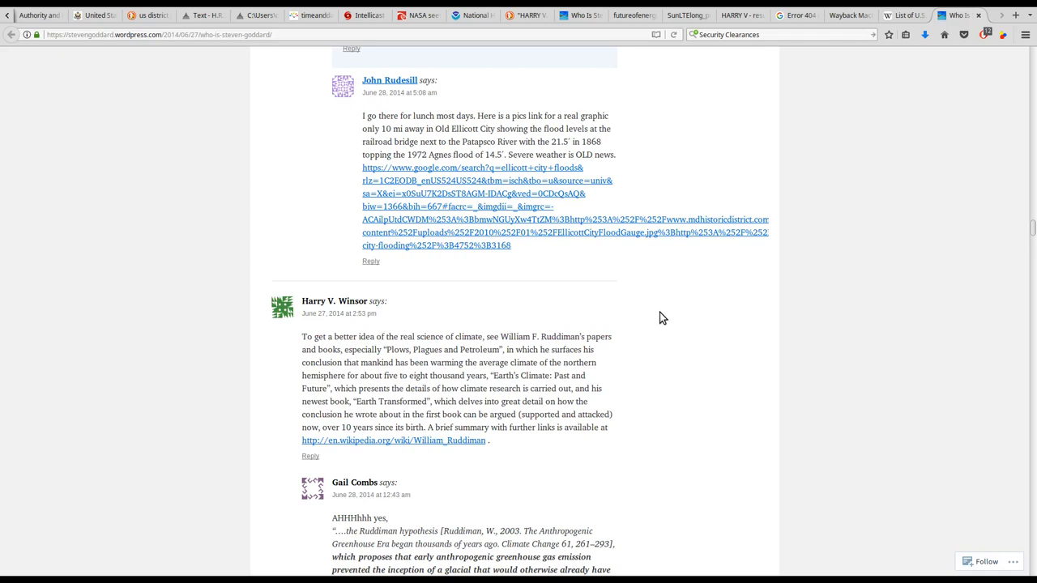
{"action": "mouse_move", "coordinate": [626, 481]}
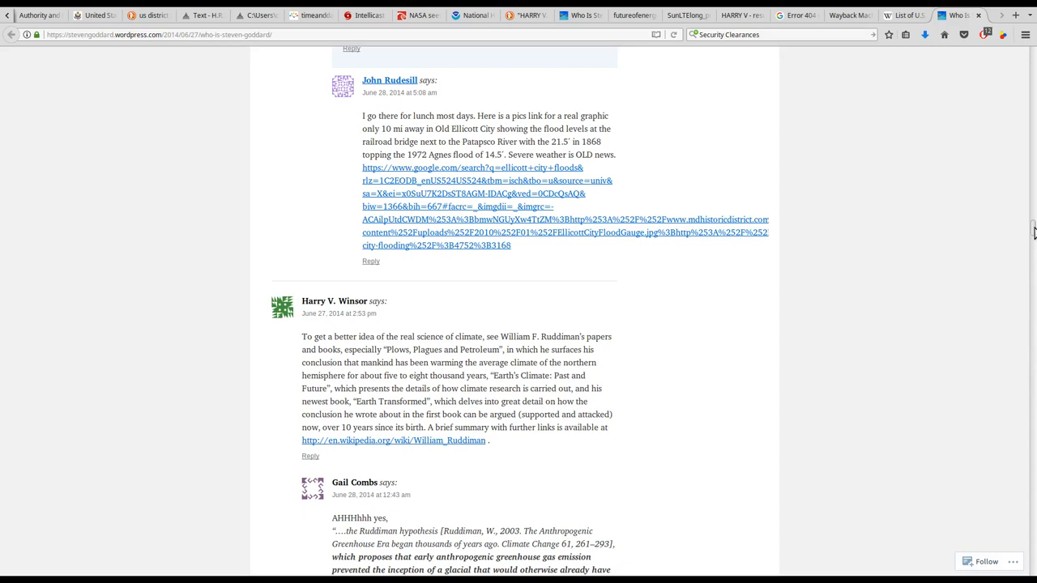
{"action": "mouse_move", "coordinate": [1032, 243]}
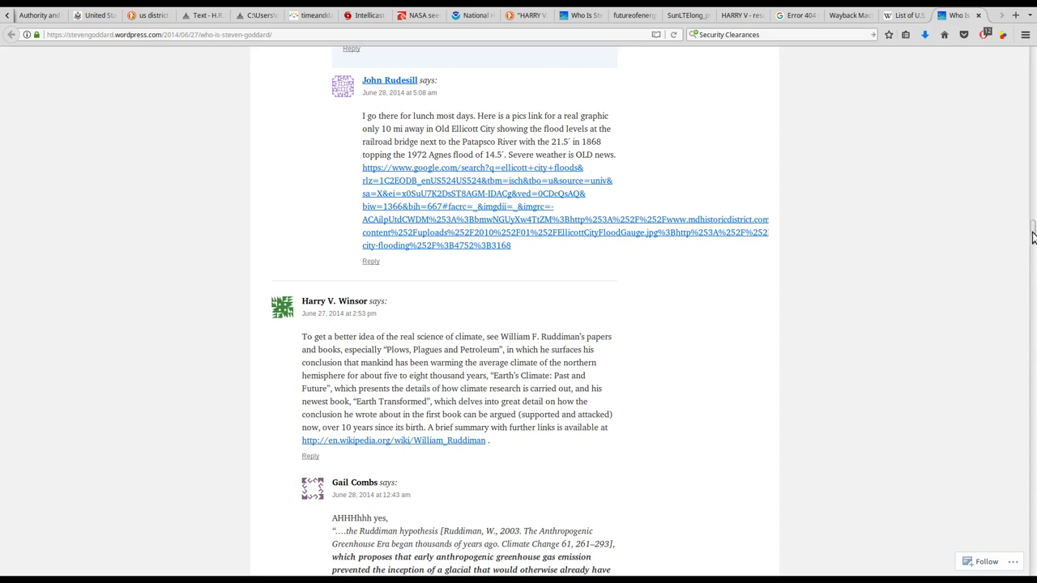
{"action": "mouse_move", "coordinate": [926, 337]}
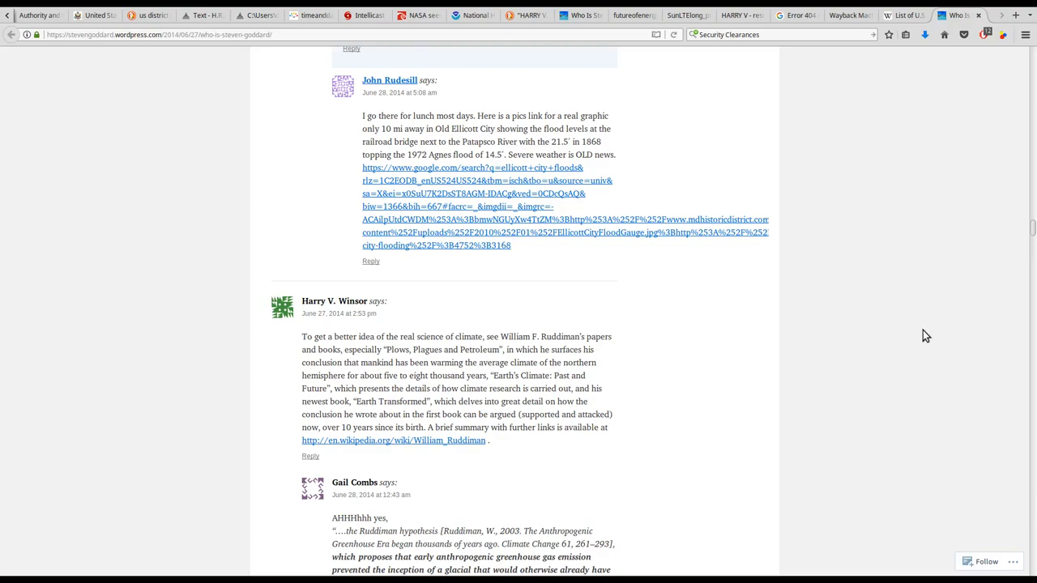
{"action": "mouse_move", "coordinate": [1031, 227]}
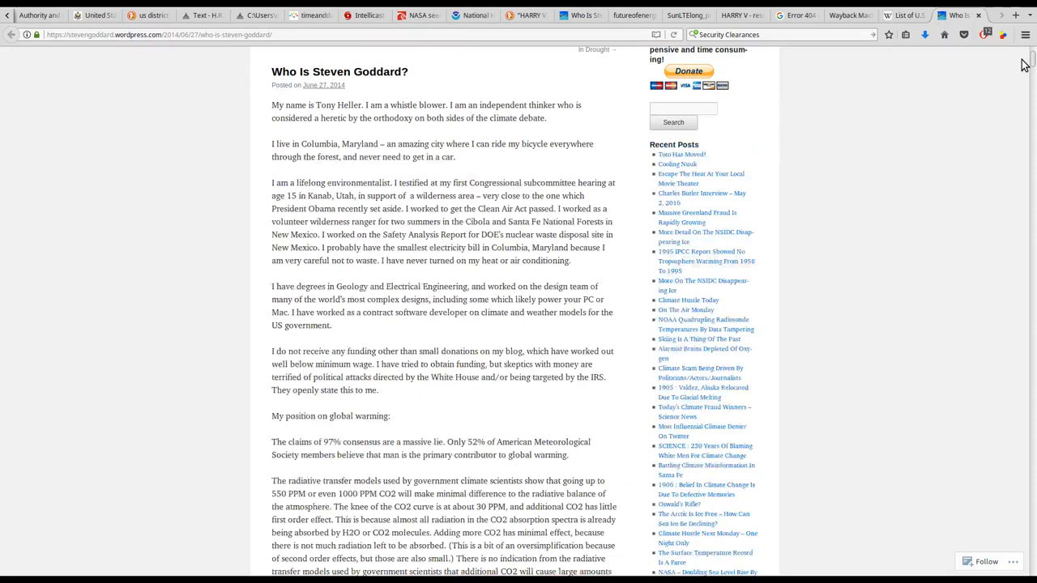
{"action": "scroll", "scroll_direction": "up", "scroll_amount": 3}
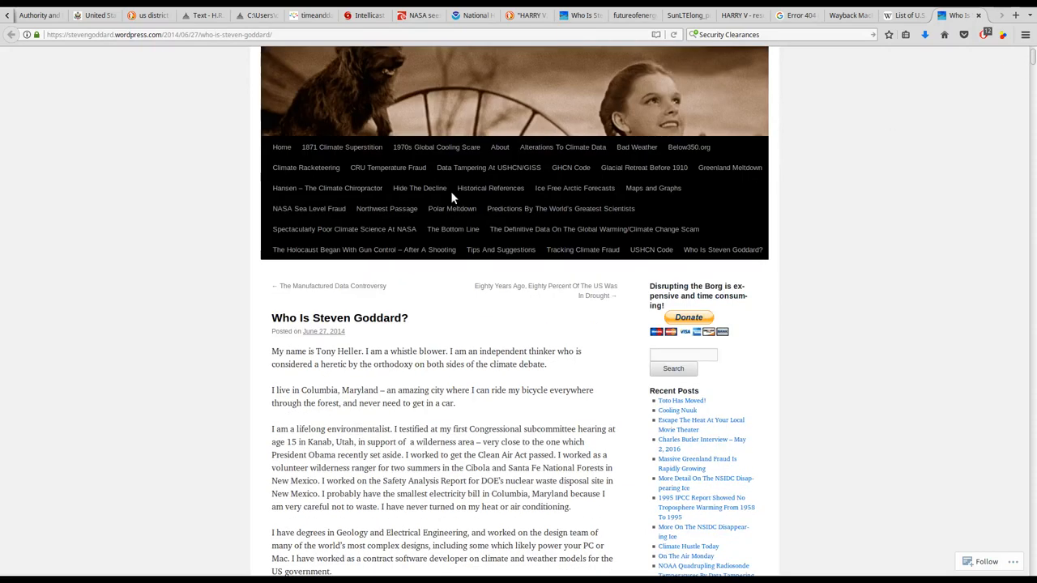
{"action": "scroll", "scroll_direction": "up", "scroll_amount": 3}
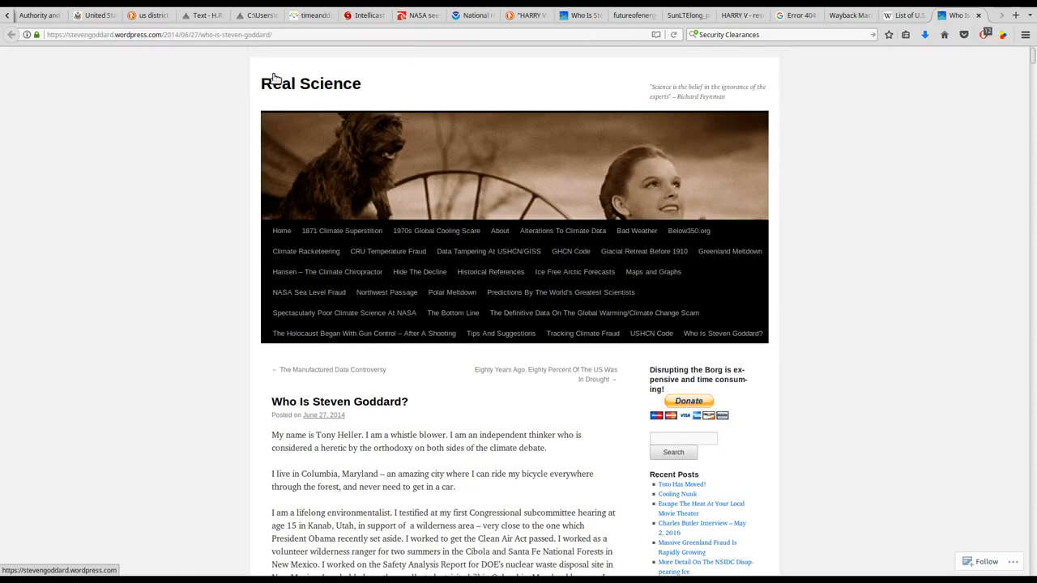
{"action": "mouse_move", "coordinate": [144, 44]}
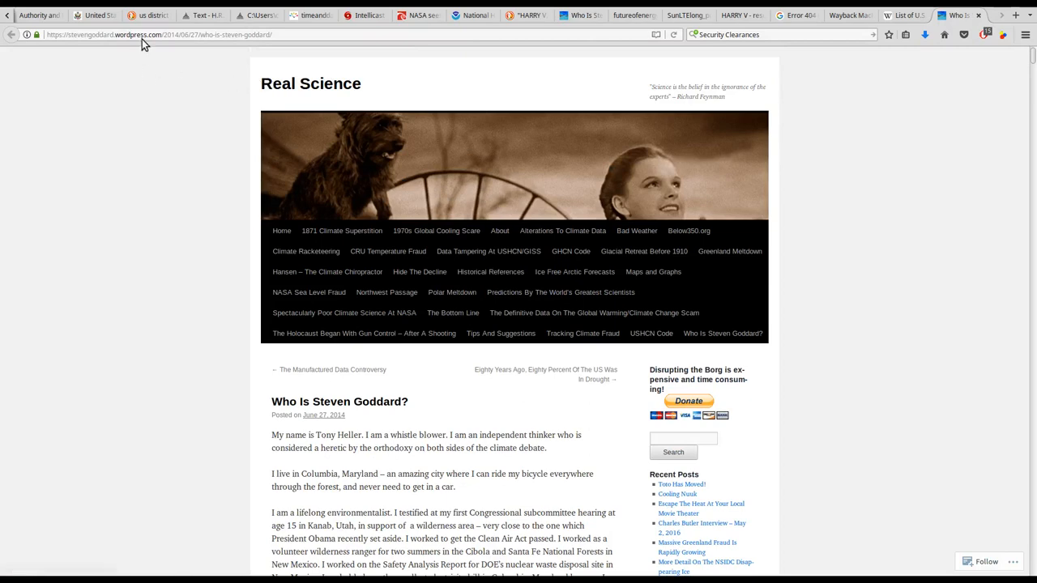
{"action": "mouse_move", "coordinate": [99, 47]}
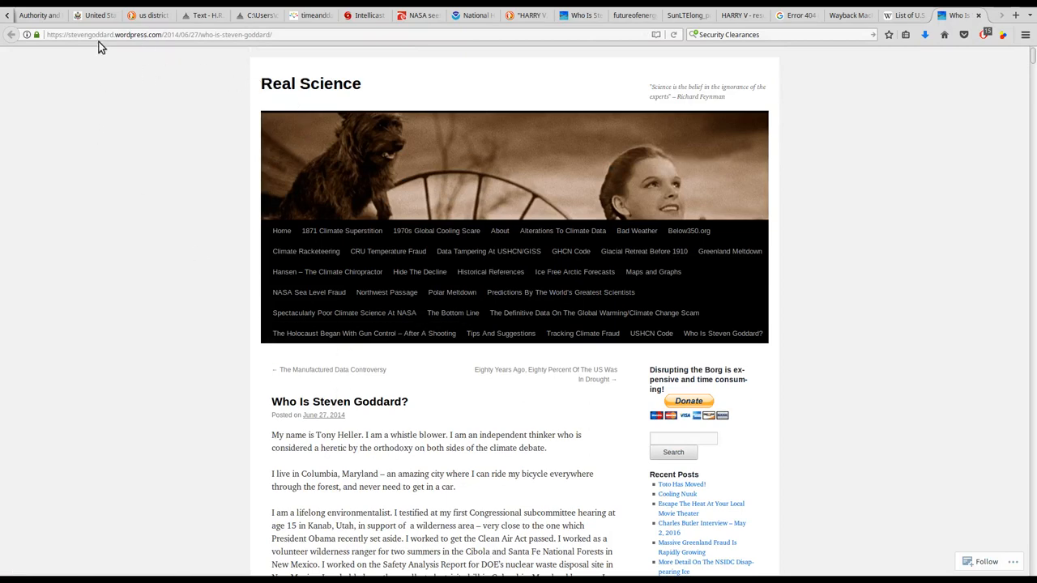
{"action": "scroll", "scroll_direction": "down", "scroll_amount": 3}
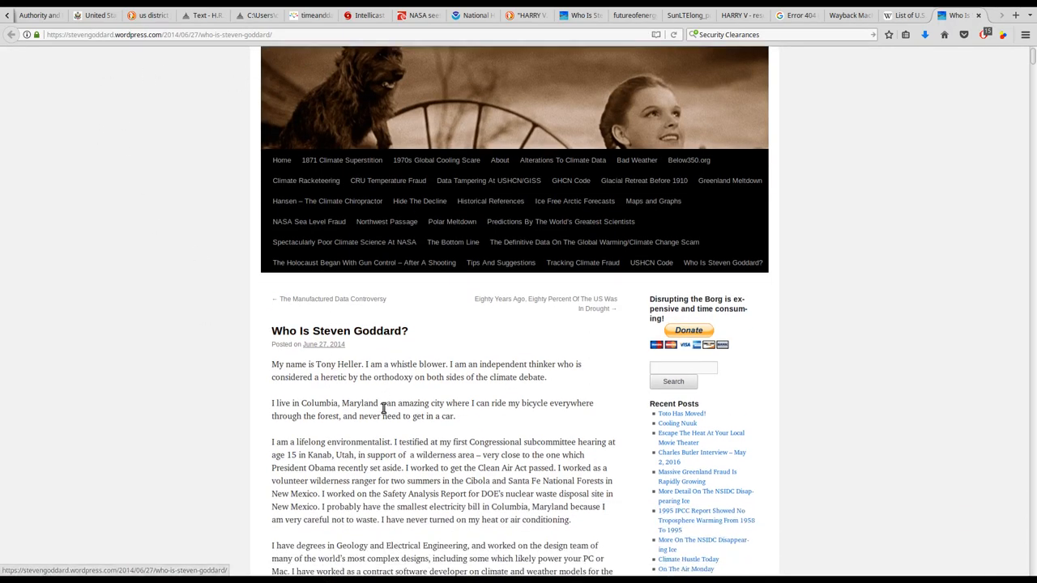
{"action": "scroll", "scroll_direction": "down", "scroll_amount": 3}
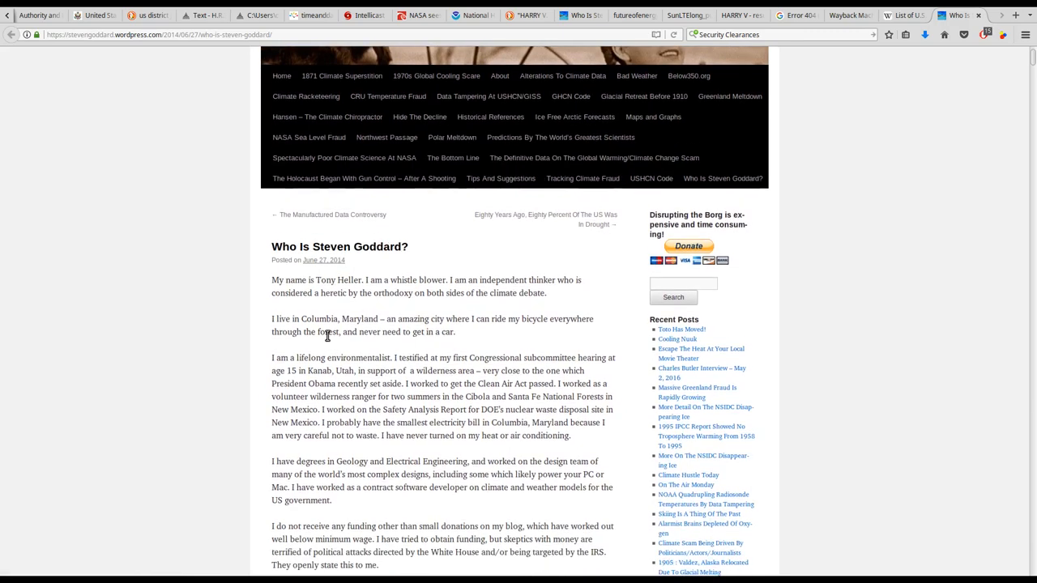
{"action": "scroll", "scroll_direction": "down", "scroll_amount": 3}
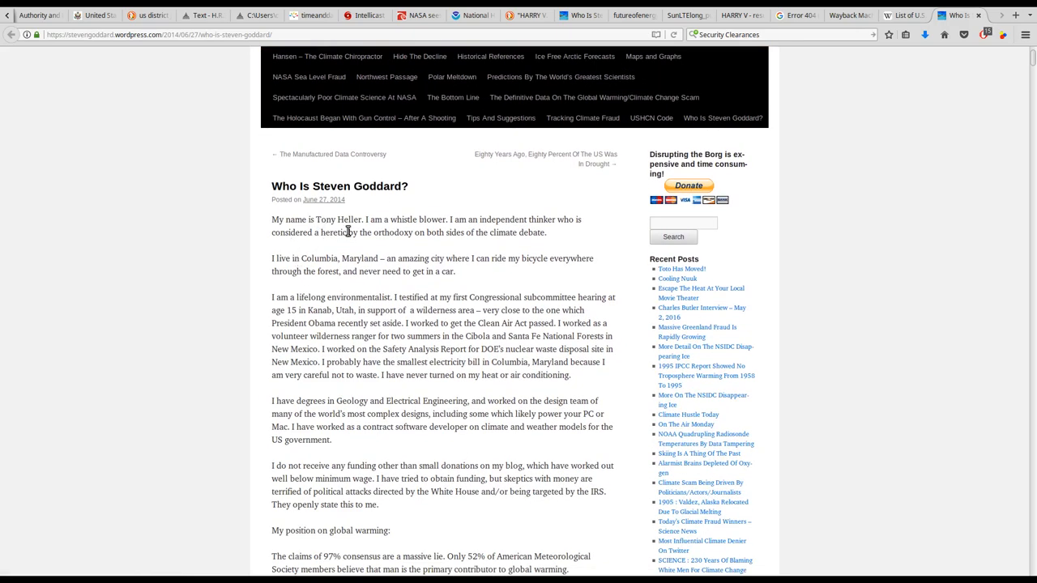
{"action": "mouse_move", "coordinate": [366, 246]}
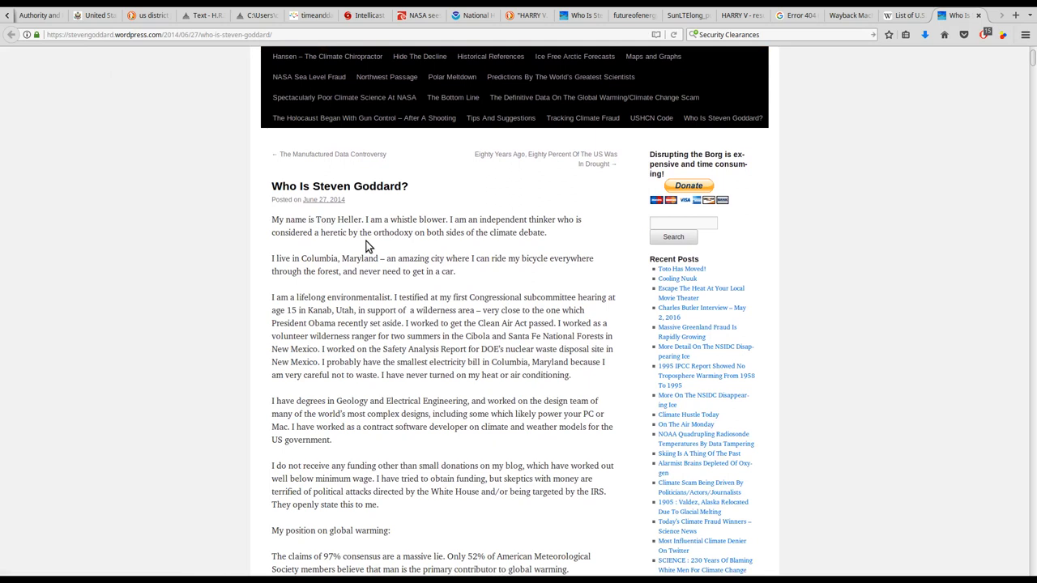
{"action": "mouse_move", "coordinate": [182, 247]}
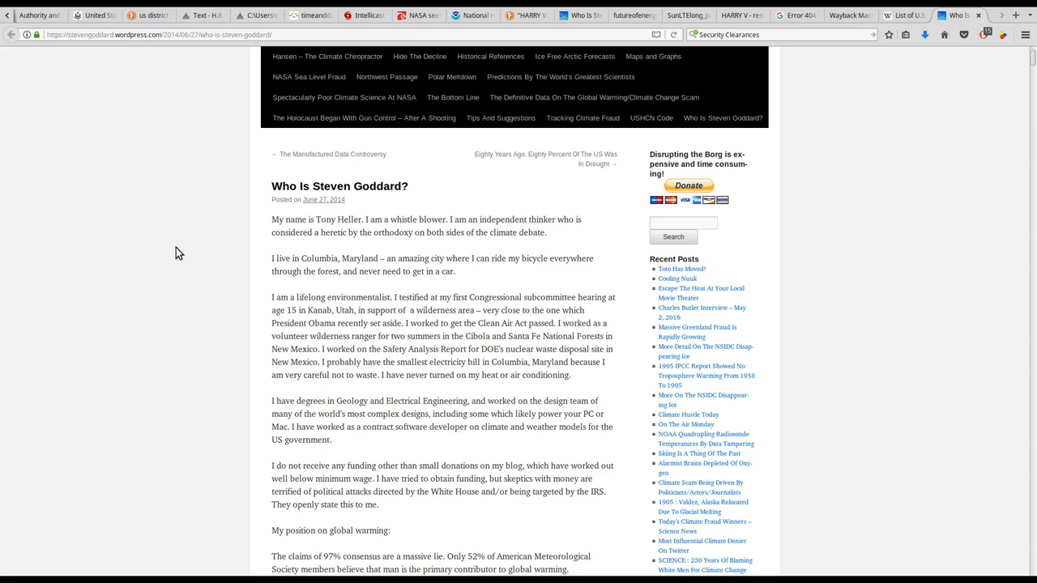
{"action": "mouse_move", "coordinate": [296, 299]}
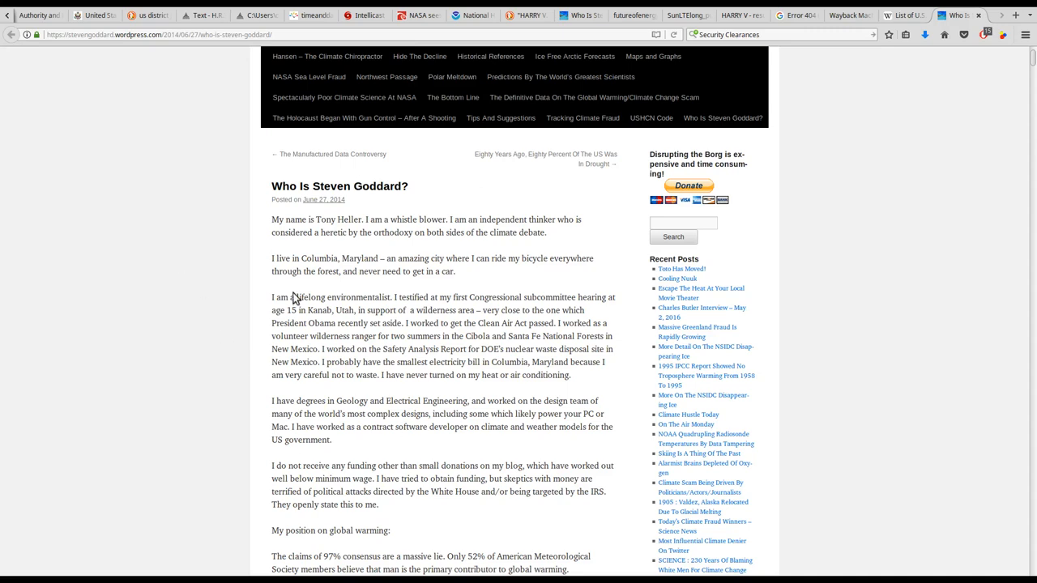
- Scroll down to 'My position on global warming' and the 97% consensus claim
{"action": "scroll", "scroll_direction": "down", "scroll_amount": 3}
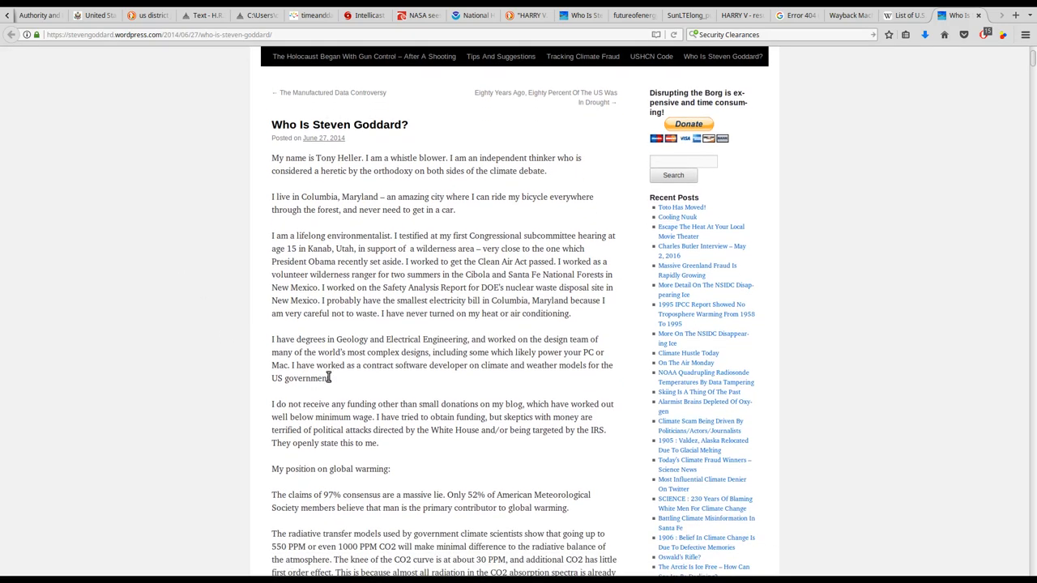
{"action": "mouse_move", "coordinate": [348, 372]}
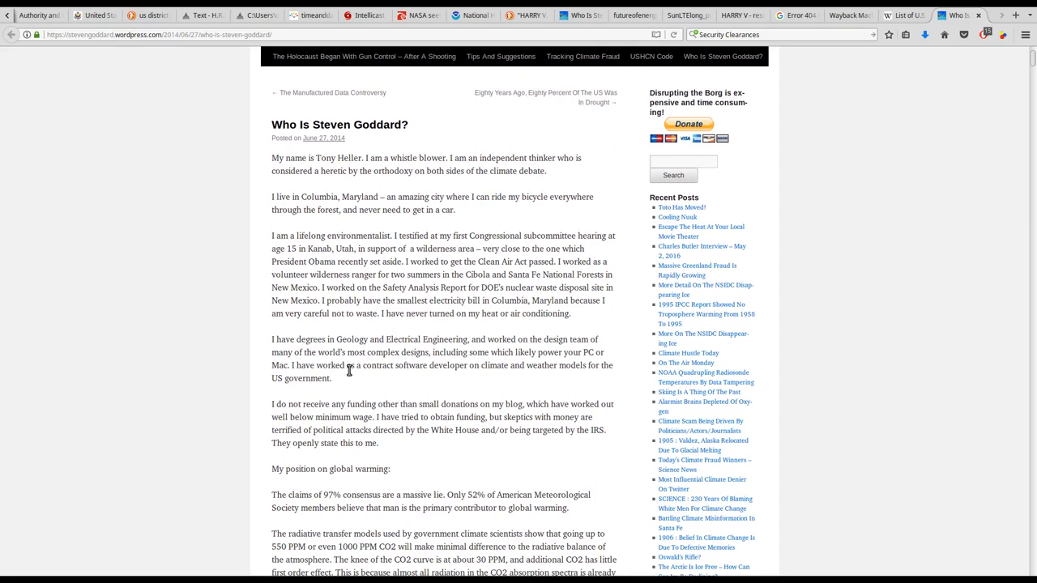
{"action": "mouse_move", "coordinate": [455, 389]}
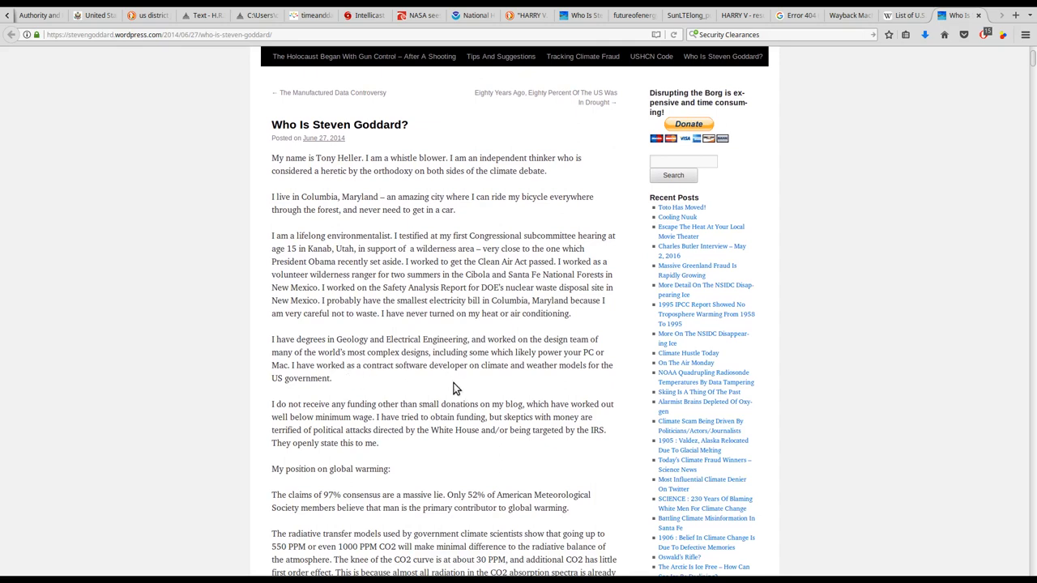
{"action": "mouse_move", "coordinate": [477, 379]}
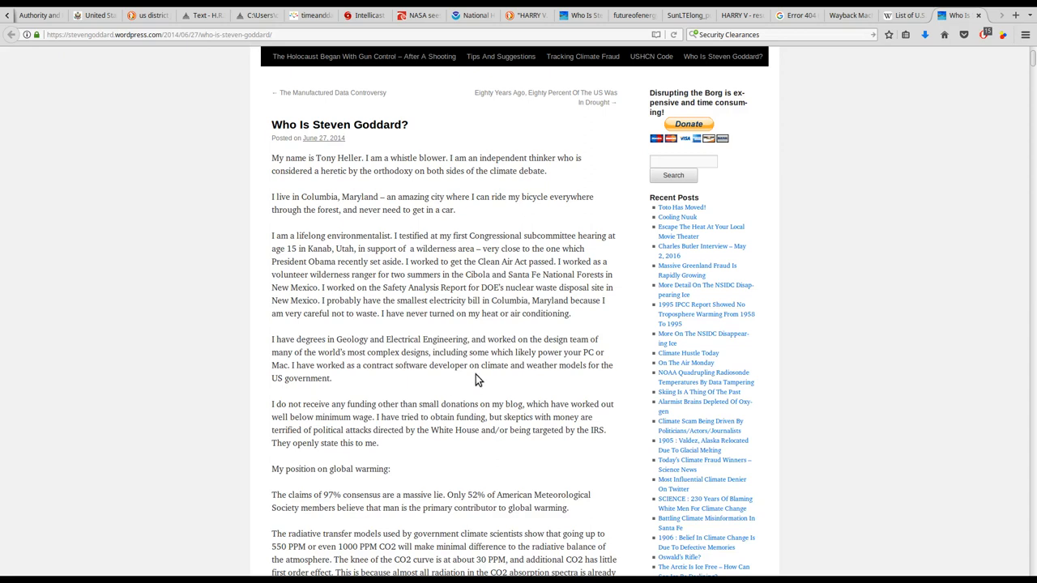
{"action": "mouse_move", "coordinate": [518, 378]}
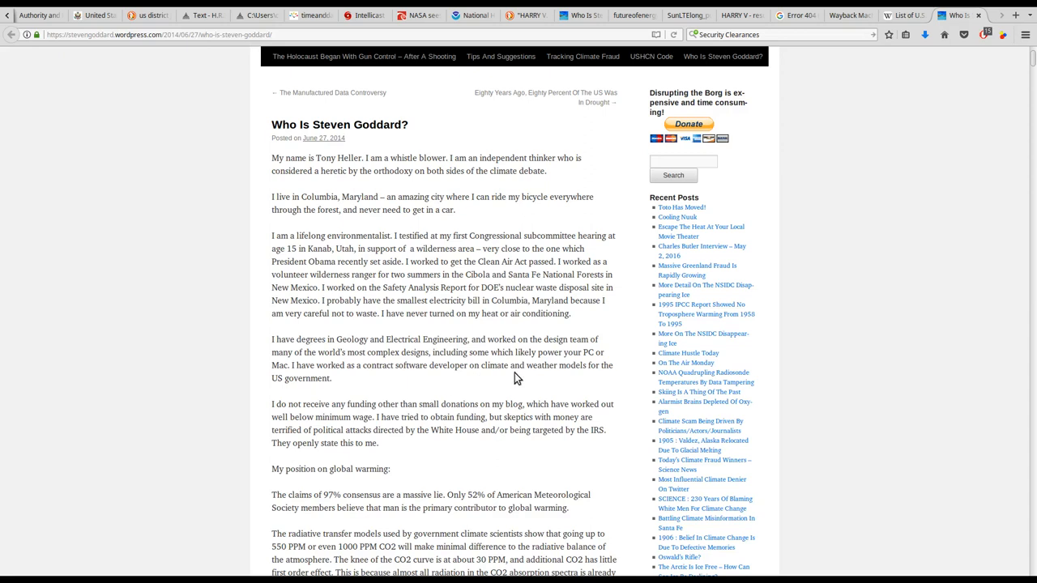
{"action": "mouse_move", "coordinate": [595, 384]}
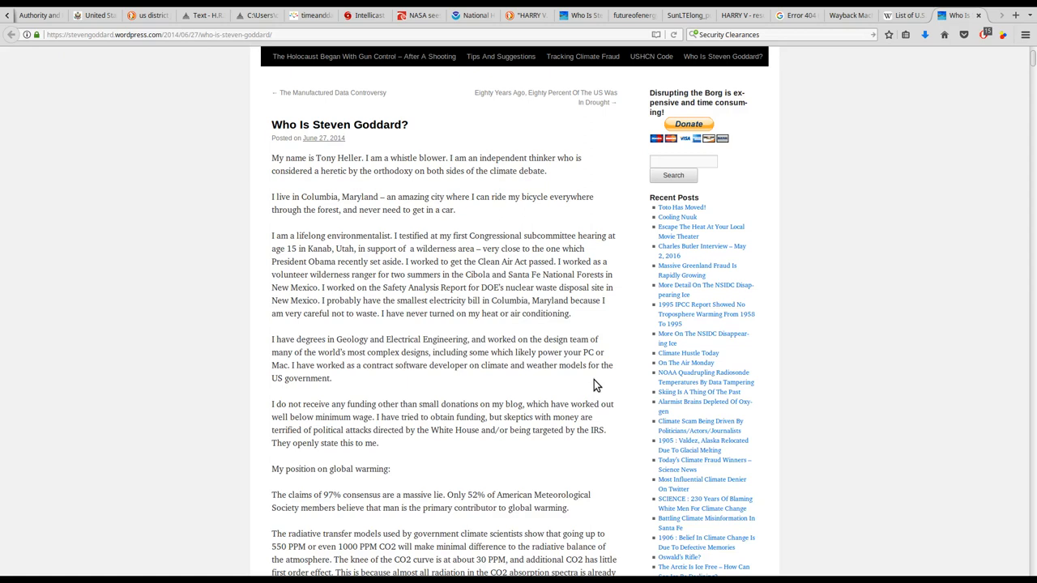
{"action": "scroll", "scroll_direction": "down", "scroll_amount": 3}
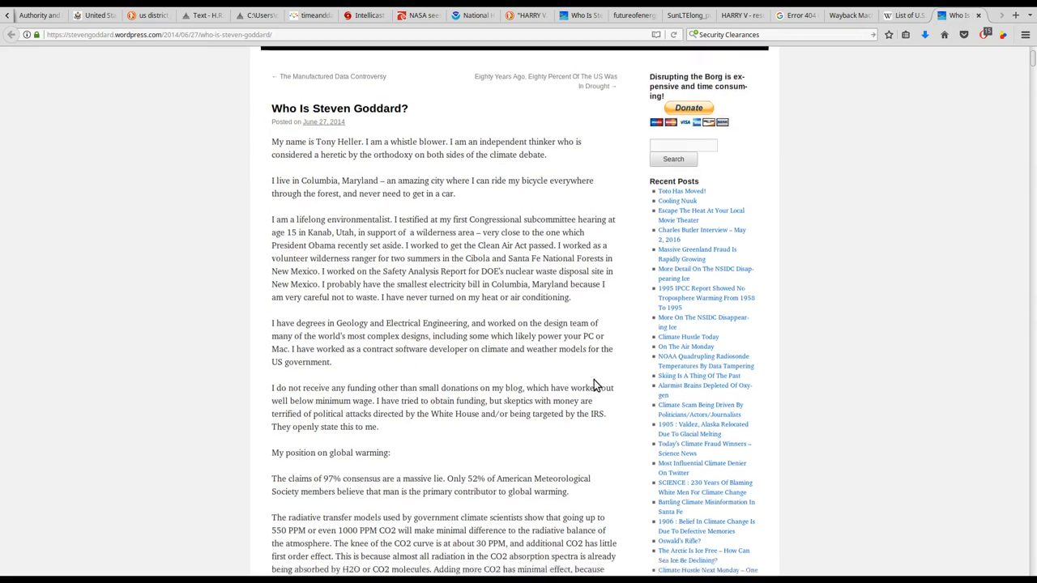
{"action": "scroll", "scroll_direction": "down", "scroll_amount": 3}
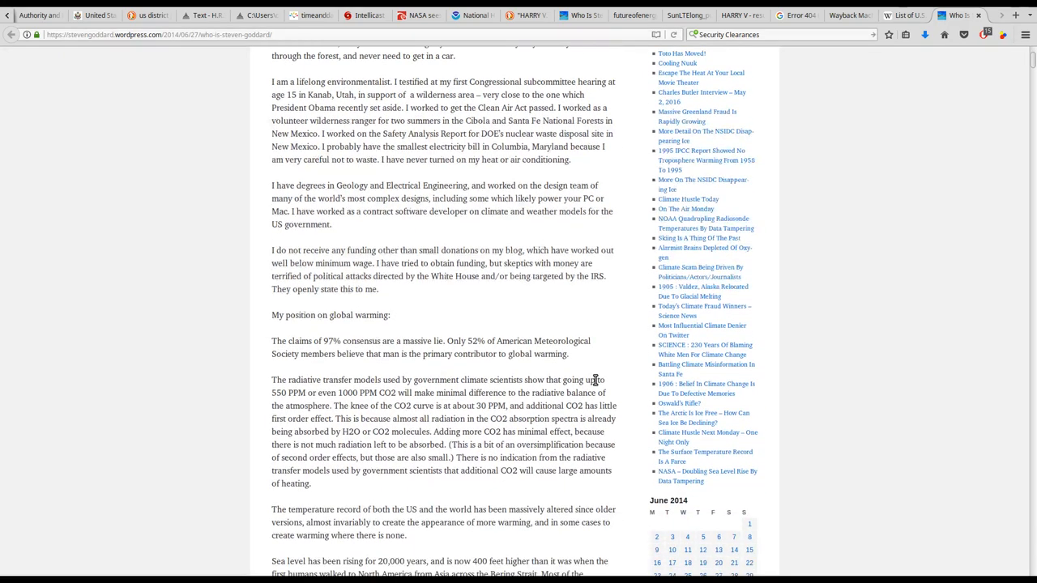
{"action": "scroll", "scroll_direction": "down", "scroll_amount": 3}
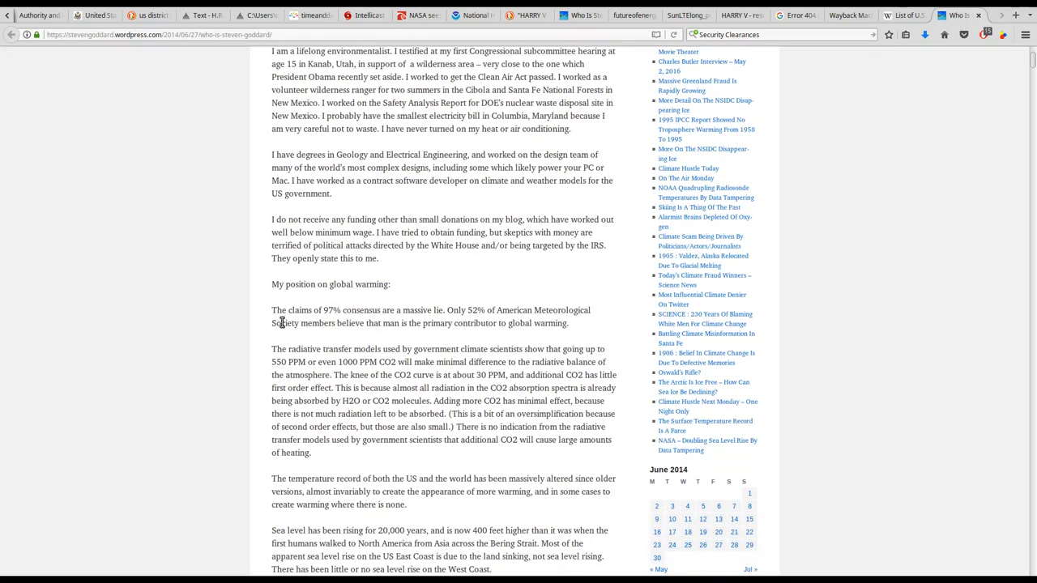
{"action": "mouse_move", "coordinate": [274, 316]}
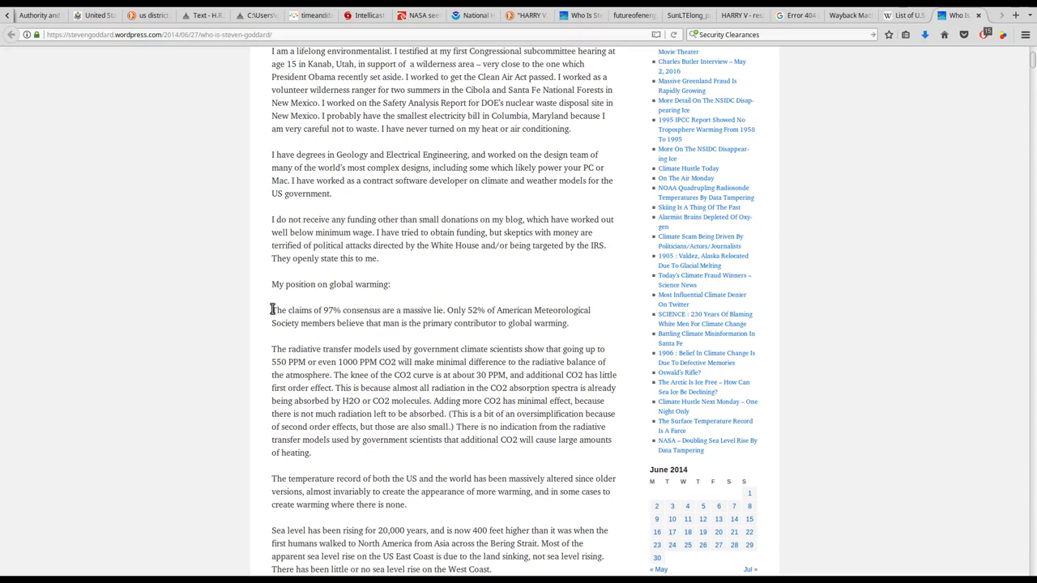
- Select the 97% consensus paragraph, then scroll to the Share buttons and 332 Responses
{"action": "left_click_drag", "start_coordinate": [272, 310], "coordinate": [569, 323]}
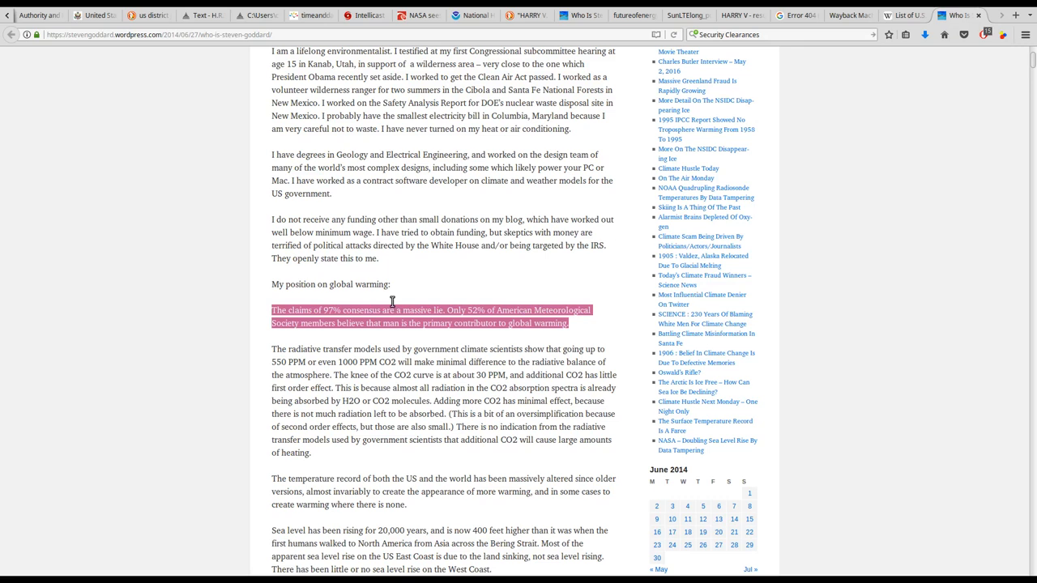
{"action": "mouse_move", "coordinate": [452, 284]}
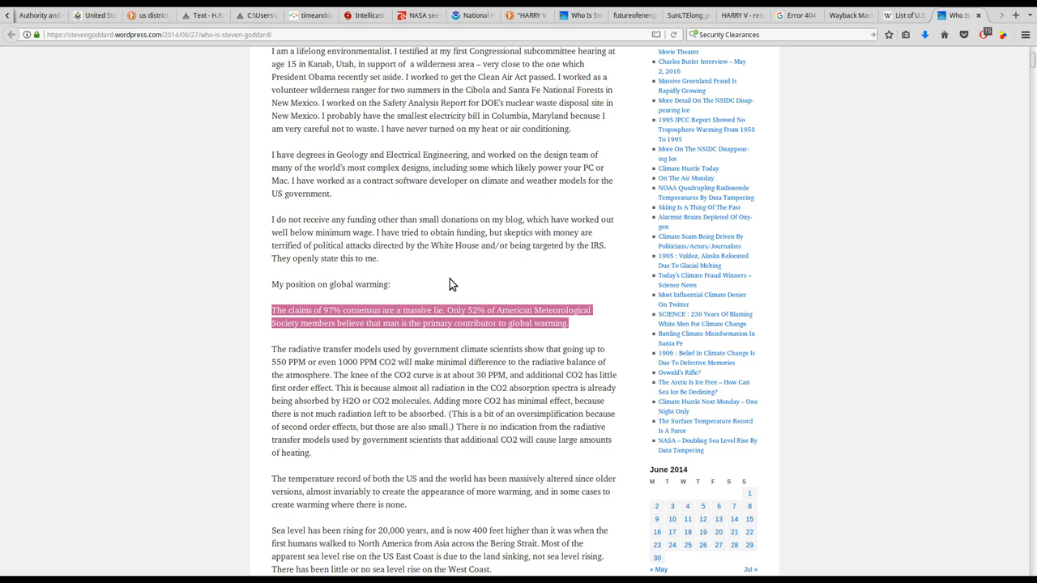
{"action": "mouse_move", "coordinate": [477, 401]}
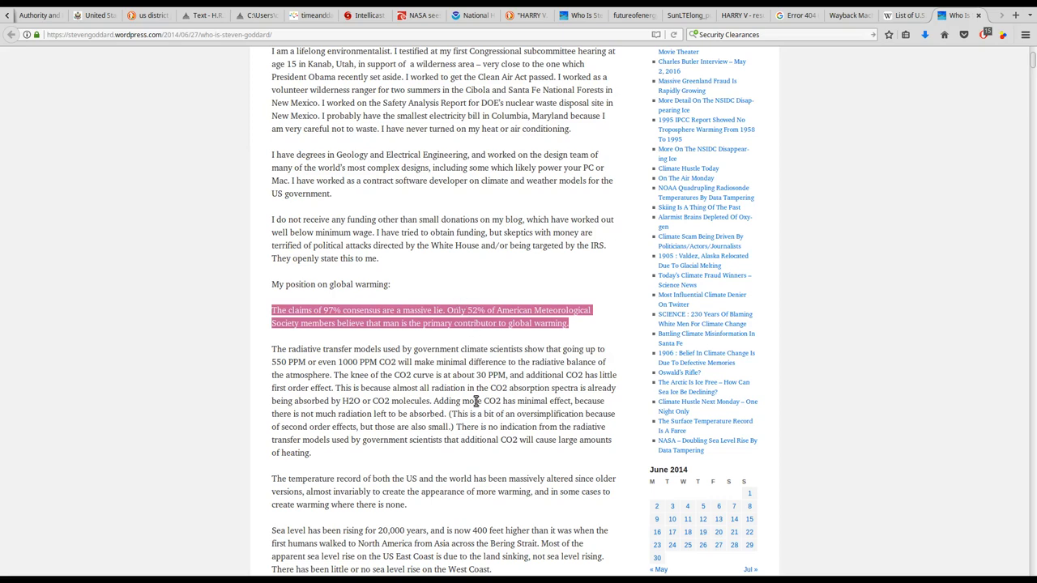
{"action": "scroll", "scroll_direction": "down", "scroll_amount": 3}
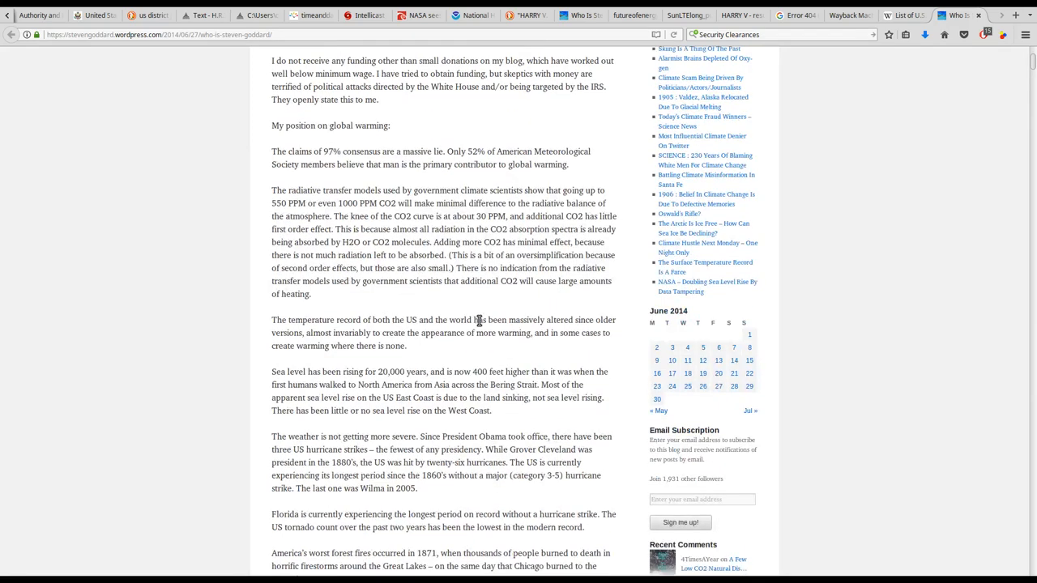
{"action": "scroll", "scroll_direction": "down", "scroll_amount": 3}
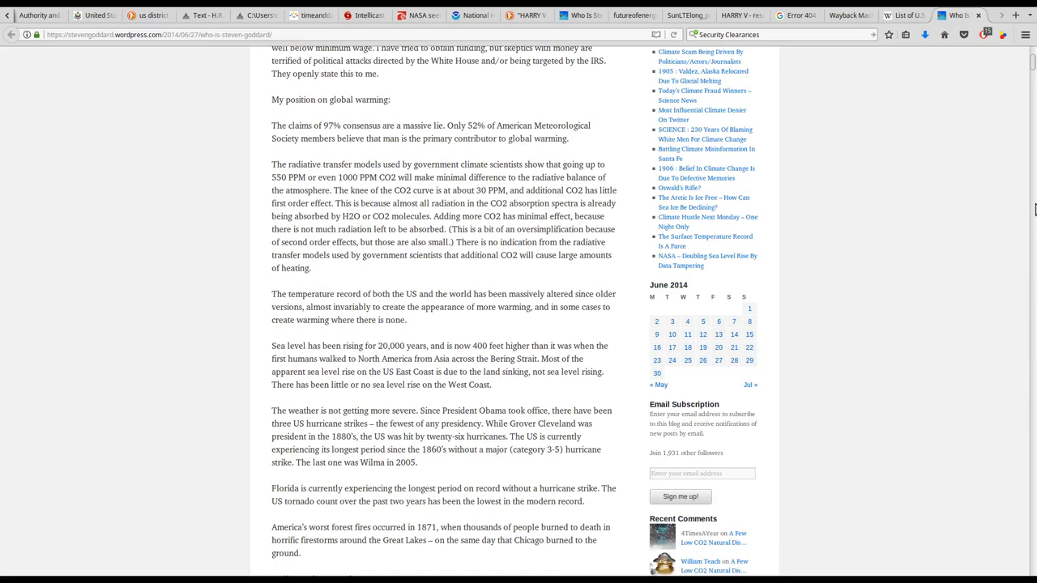
{"action": "mouse_move", "coordinate": [1034, 67]}
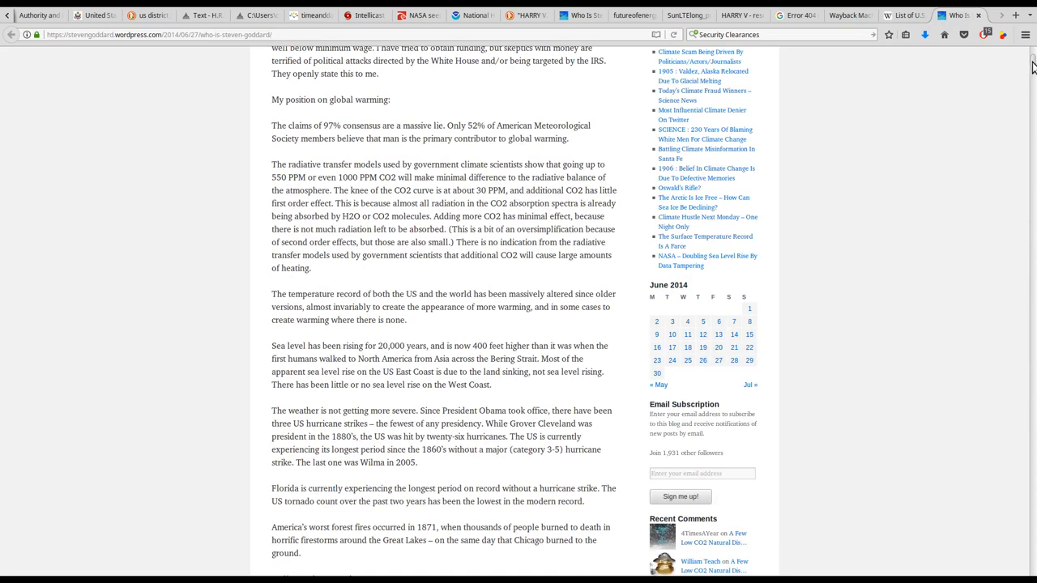
{"action": "scroll", "scroll_direction": "down", "scroll_amount": 3}
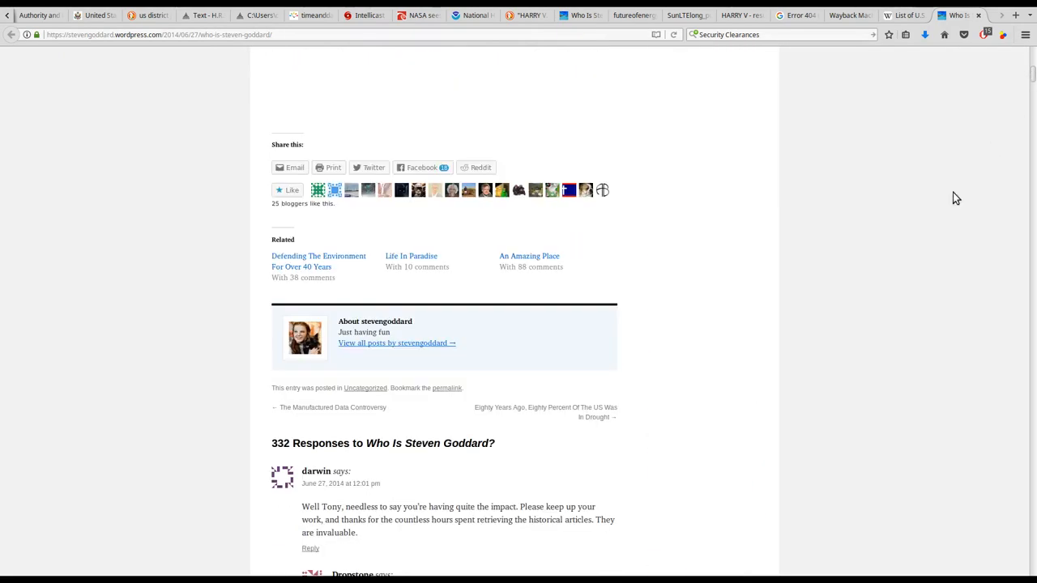
{"action": "mouse_move", "coordinate": [829, 350]}
{"action": "type", "text": "harry"}
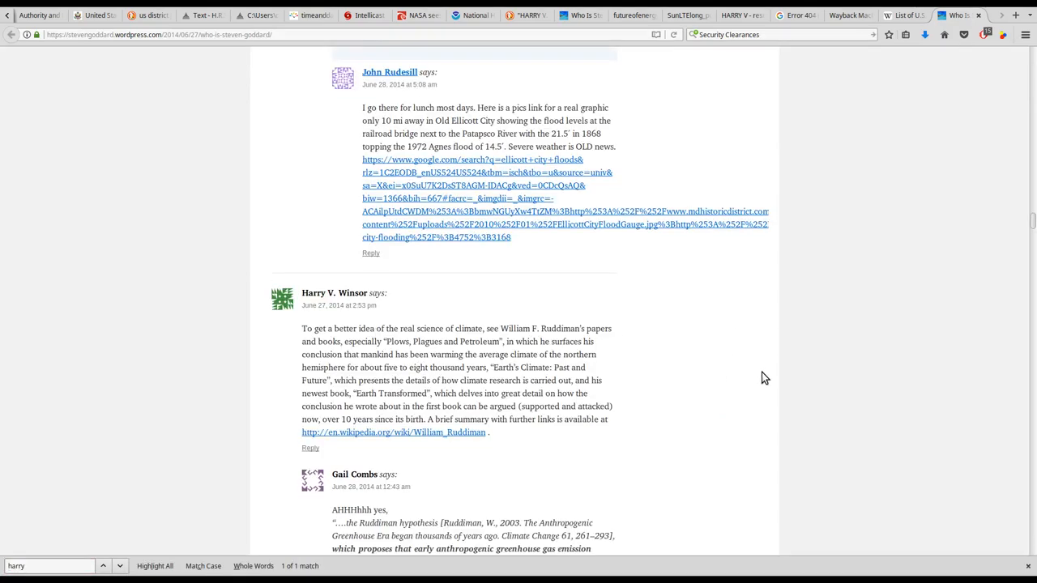
- Highlight, then clear, the commenter's name in the matching comment
{"action": "scroll", "scroll_direction": "down", "scroll_amount": 3}
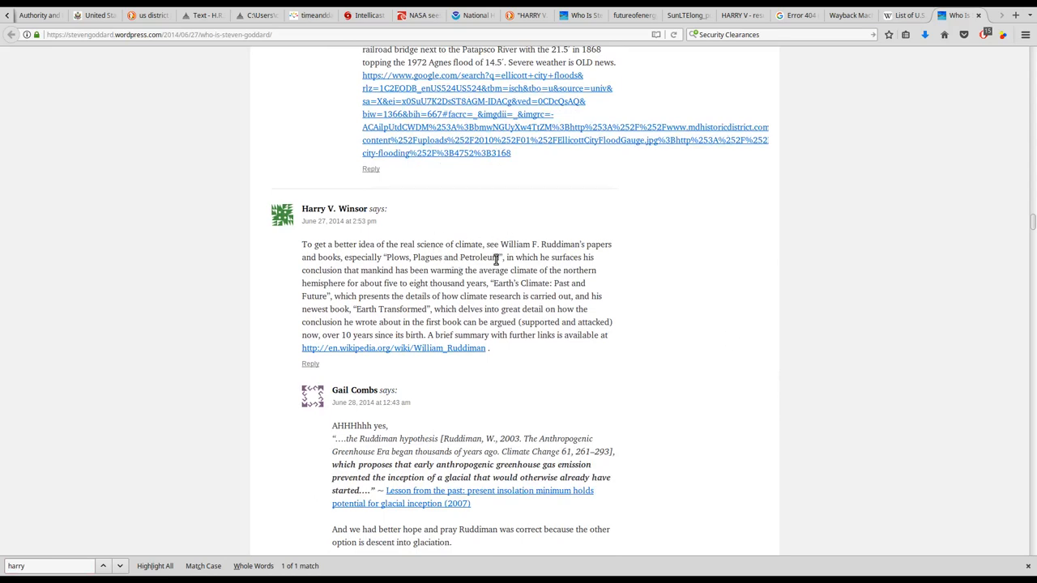
{"action": "left_click_drag", "start_coordinate": [501, 244], "coordinate": [571, 244]}
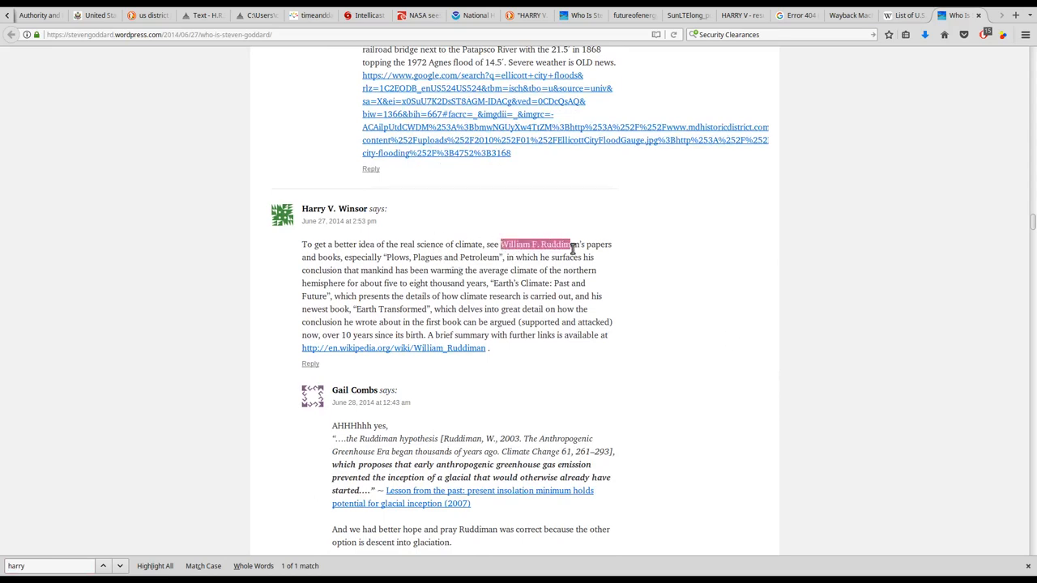
{"action": "left_click_drag", "start_coordinate": [571, 244], "coordinate": [486, 269]}
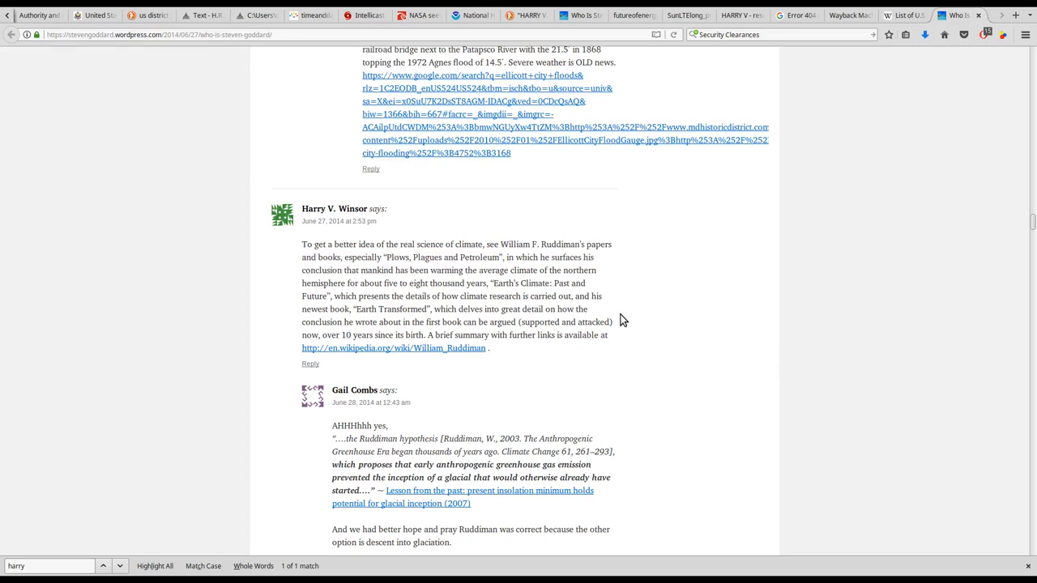
{"action": "mouse_move", "coordinate": [604, 291]}
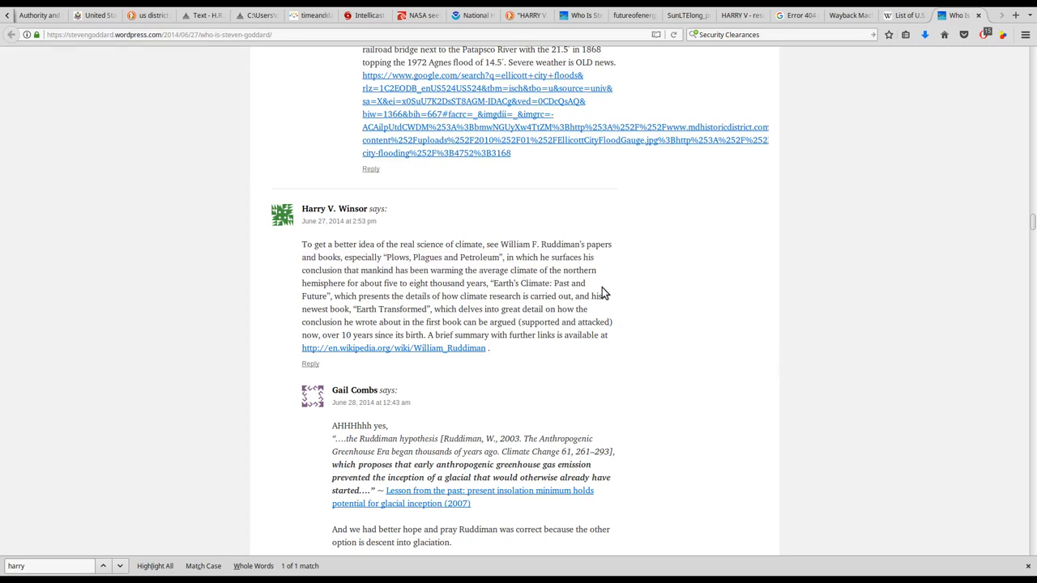
{"action": "mouse_move", "coordinate": [472, 280]}
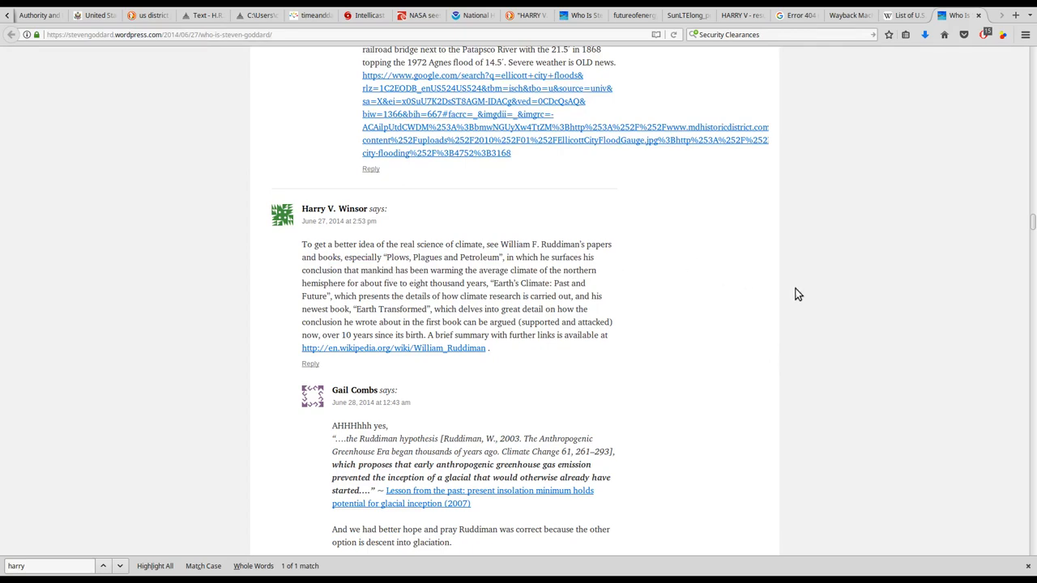
- Scroll back up to the Real Science header and post title
{"action": "scroll", "scroll_direction": "down", "scroll_amount": 3}
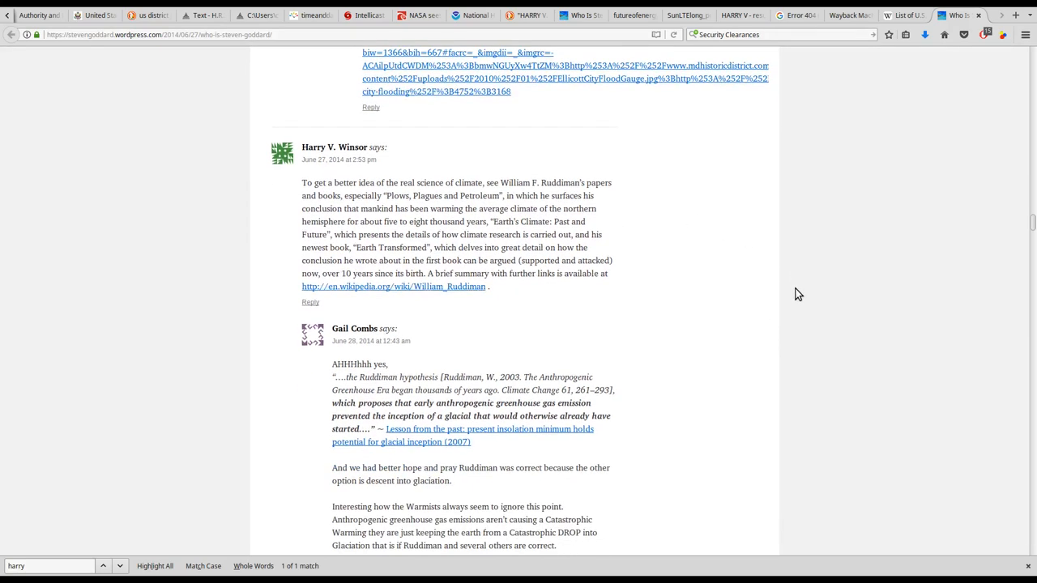
{"action": "scroll", "scroll_direction": "down", "scroll_amount": 3}
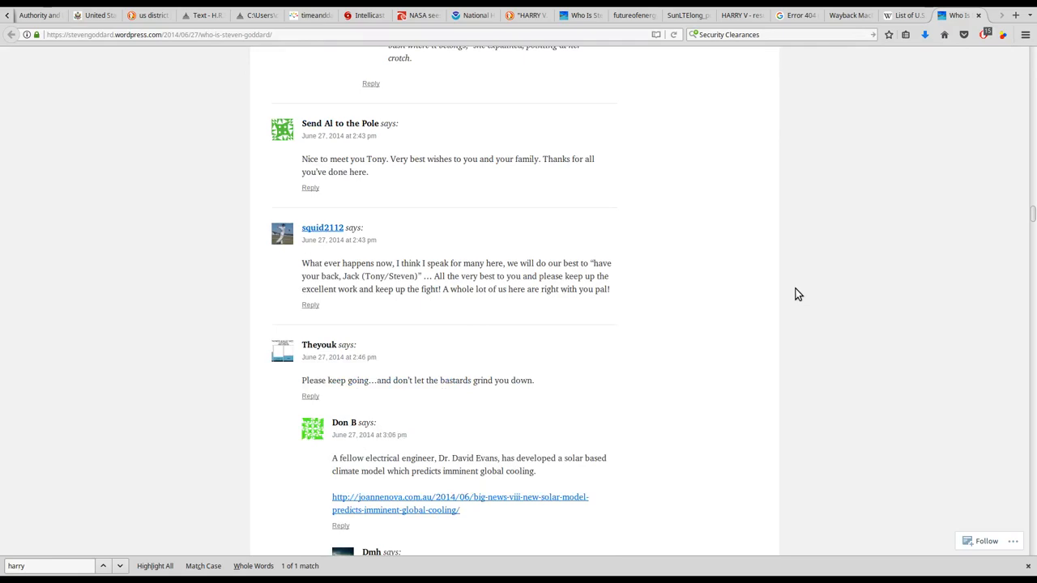
{"action": "scroll", "scroll_direction": "up", "scroll_amount": 3}
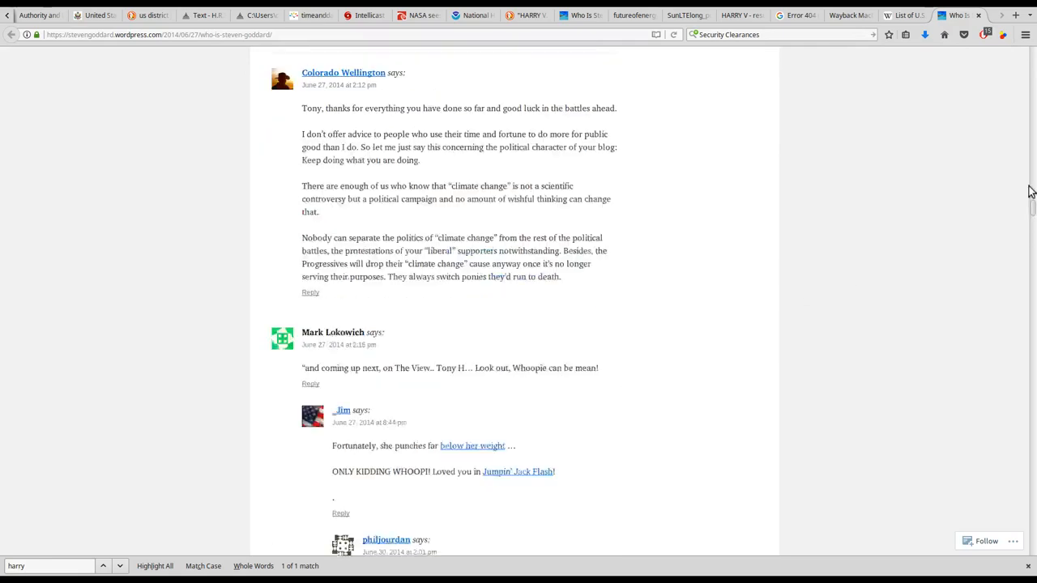
{"action": "scroll", "scroll_direction": "up", "scroll_amount": 3}
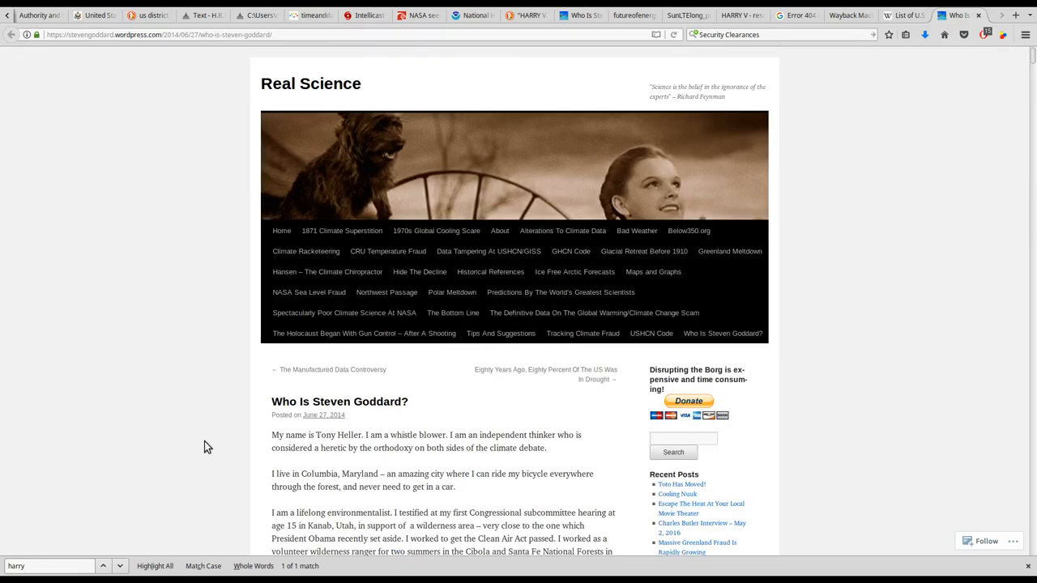
- Scroll down slightly to the 'I am a whistle blower' opening paragraph
{"action": "scroll", "scroll_direction": "down", "scroll_amount": 3}
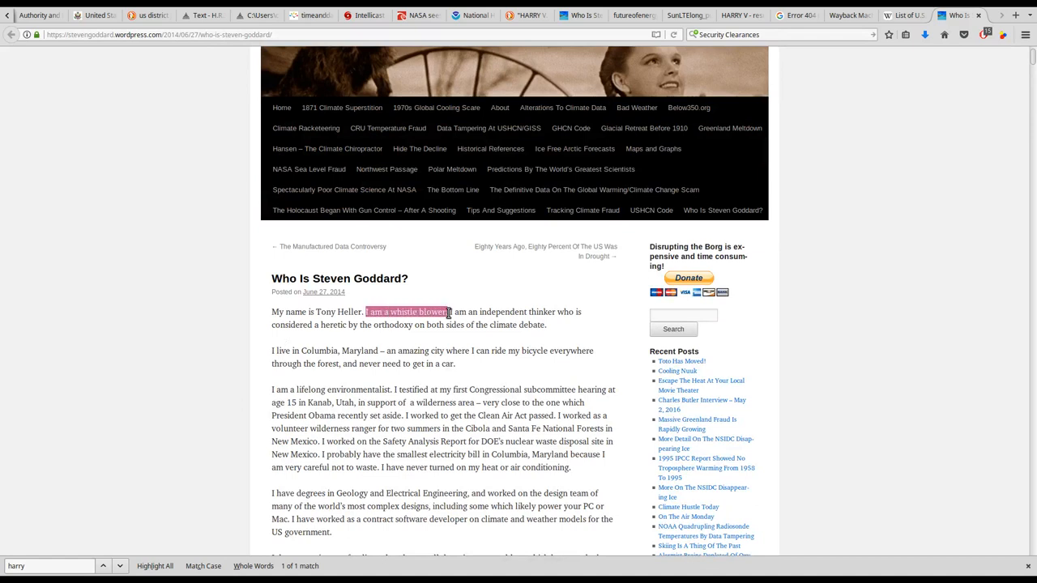
{"action": "mouse_move", "coordinate": [953, 360]}
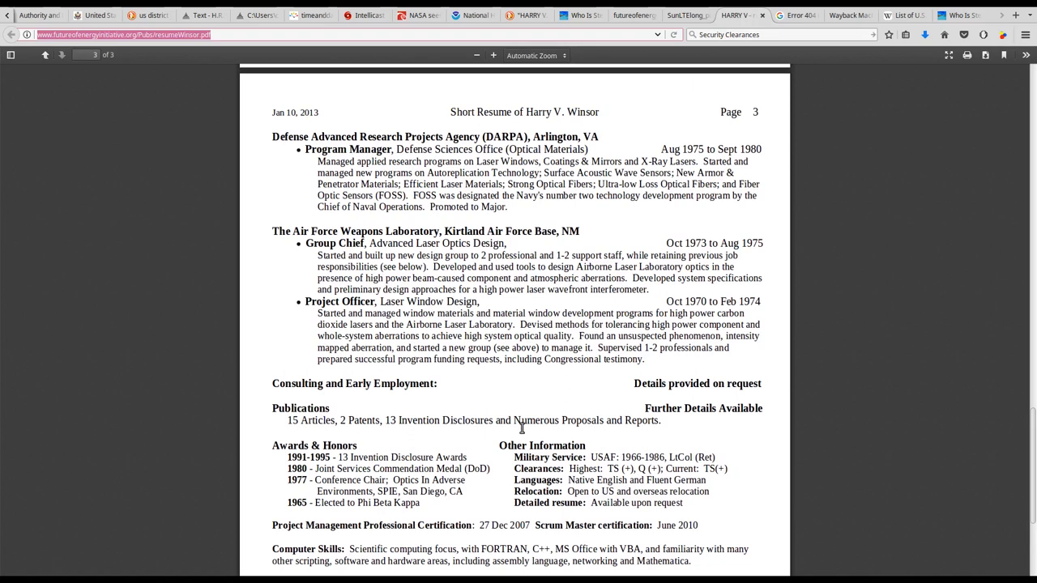
- Select the Clearances line in resumeWinsor.pdf and scroll through the page 2/3 boundary
{"action": "left_click_drag", "start_coordinate": [608, 469], "coordinate": [712, 468]}
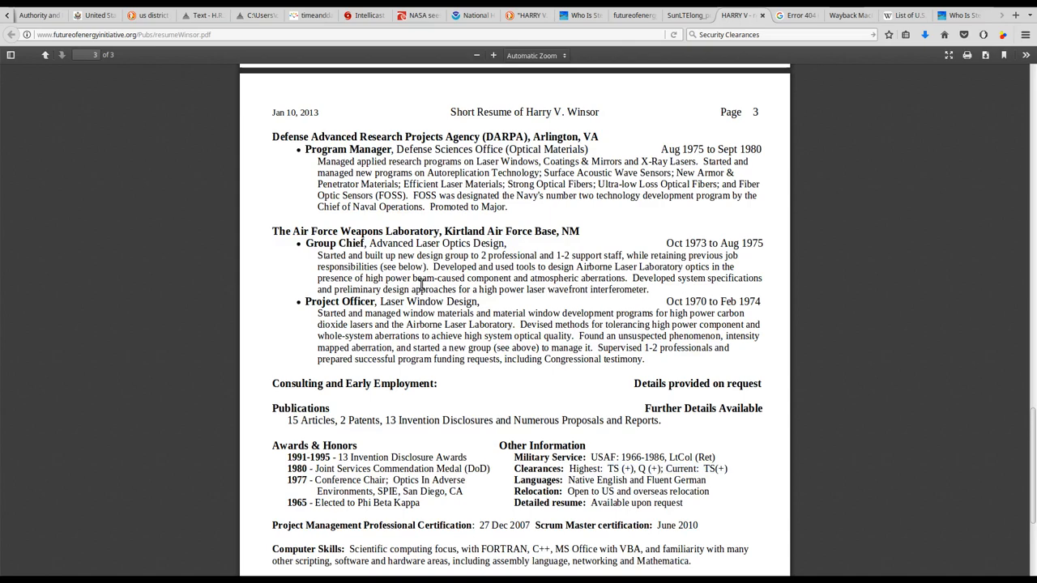
{"action": "scroll", "scroll_direction": "down", "scroll_amount": 3}
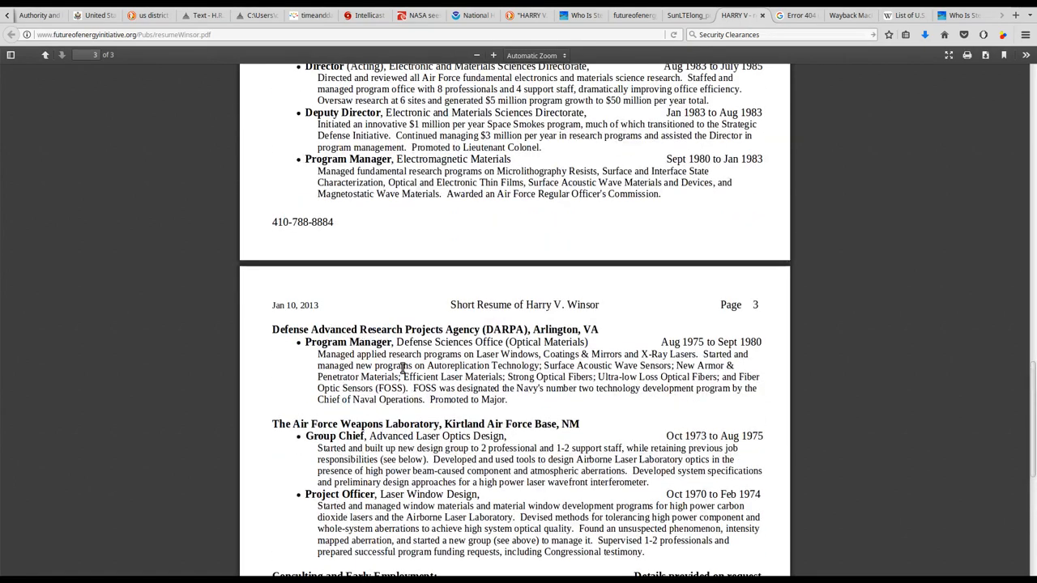
{"action": "scroll", "scroll_direction": "down", "scroll_amount": 3}
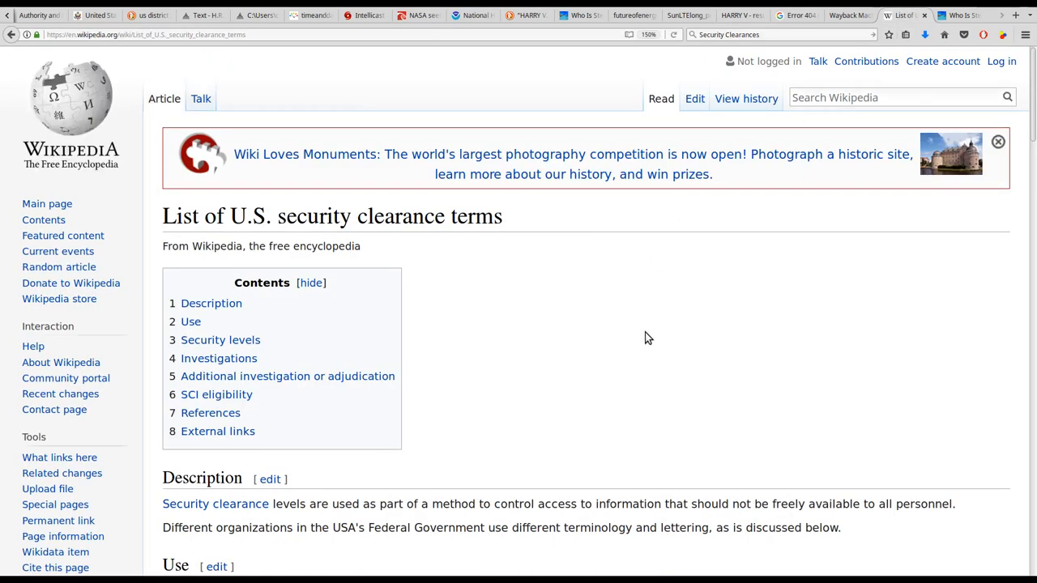
- In the Wikipedia Use section, clear the old highlight and select 'counterintelligence (CI)'
{"action": "scroll", "scroll_direction": "down", "scroll_amount": 3}
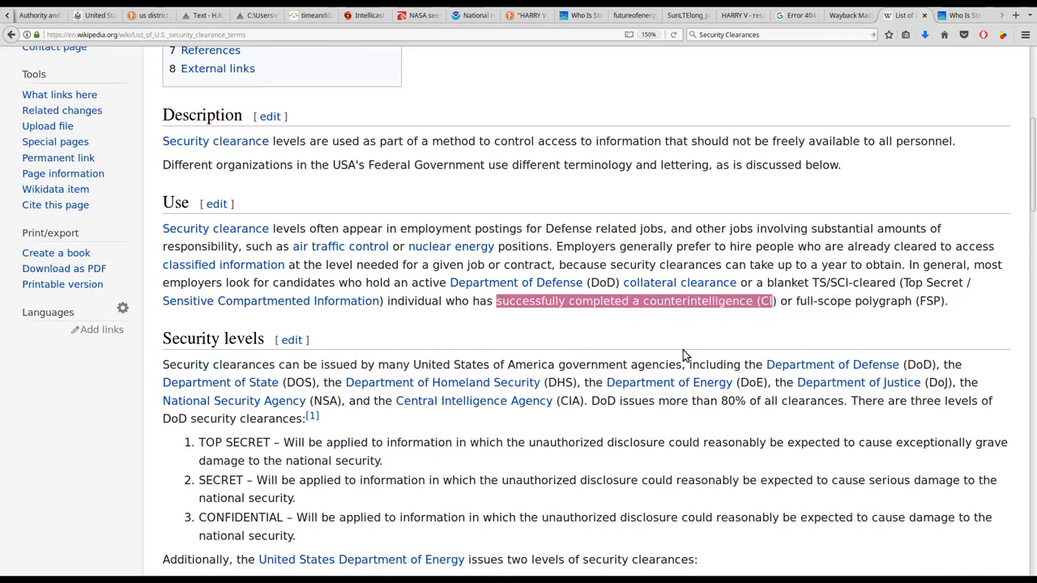
{"action": "left_click", "coordinate": [776, 301]}
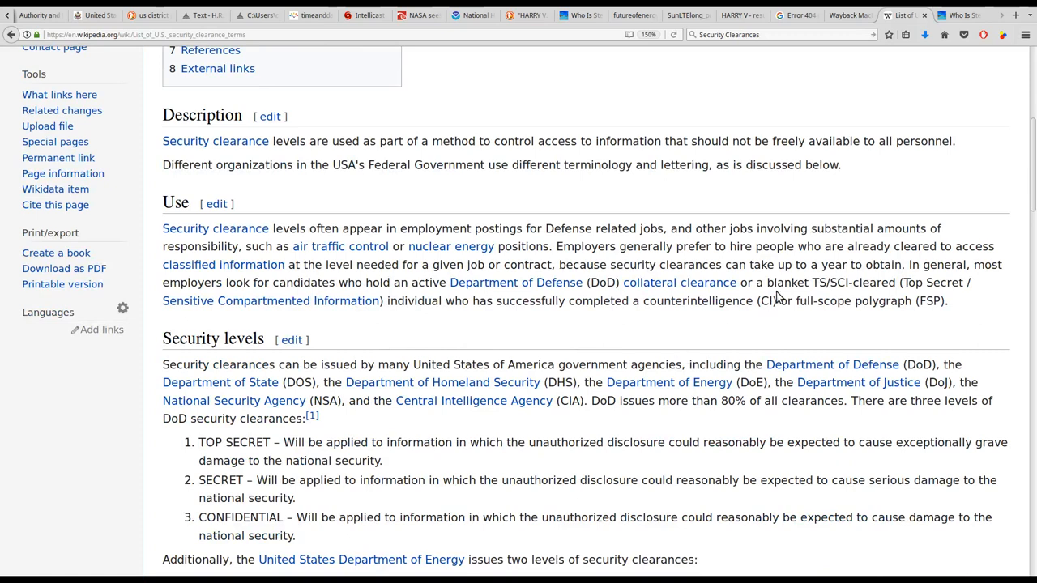
{"action": "double_click", "coordinate": [699, 300]}
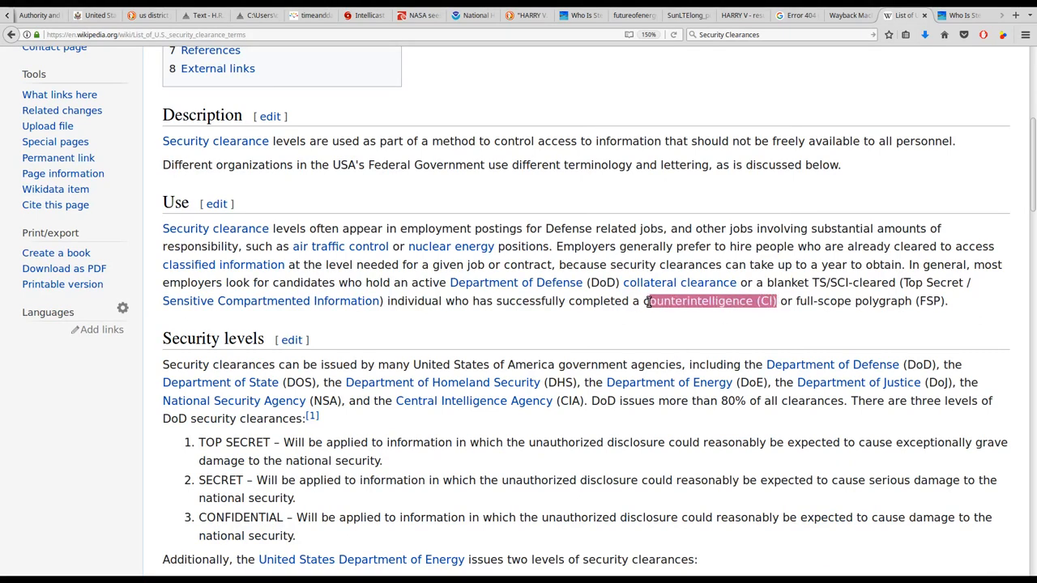
{"action": "mouse_move", "coordinate": [853, 317]}
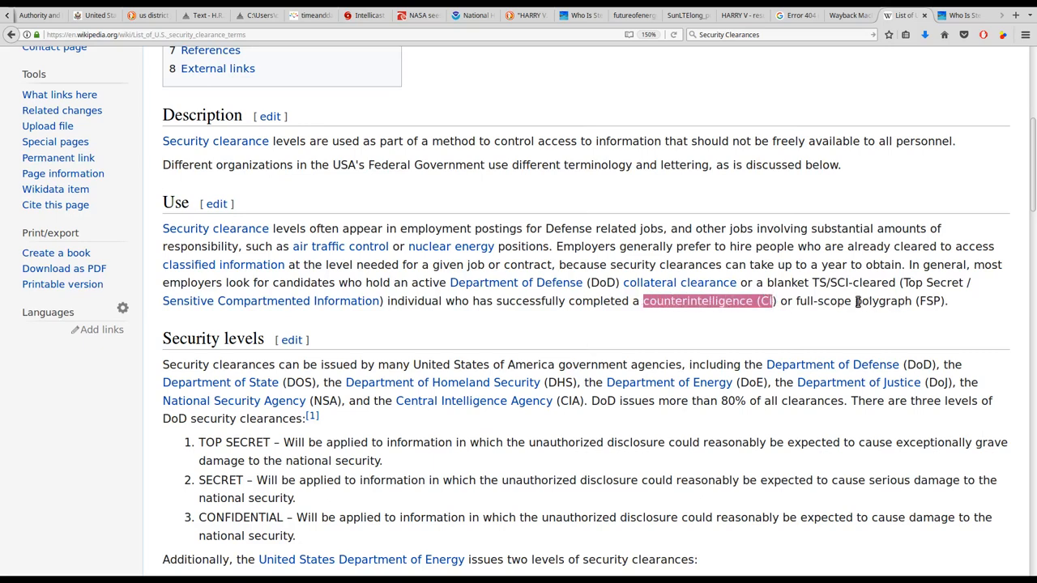
{"action": "mouse_move", "coordinate": [624, 301]}
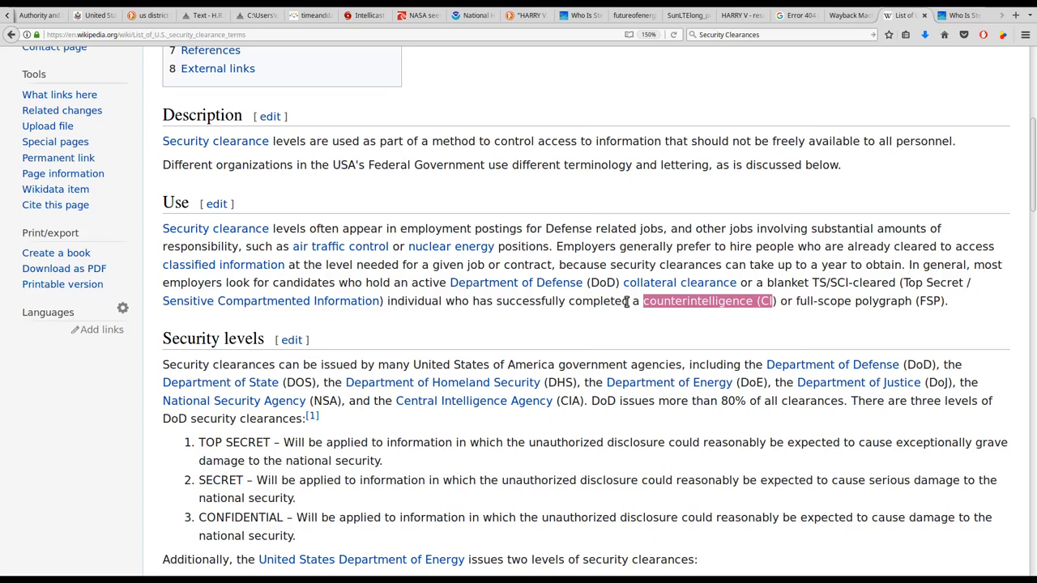
{"action": "mouse_move", "coordinate": [794, 301]}
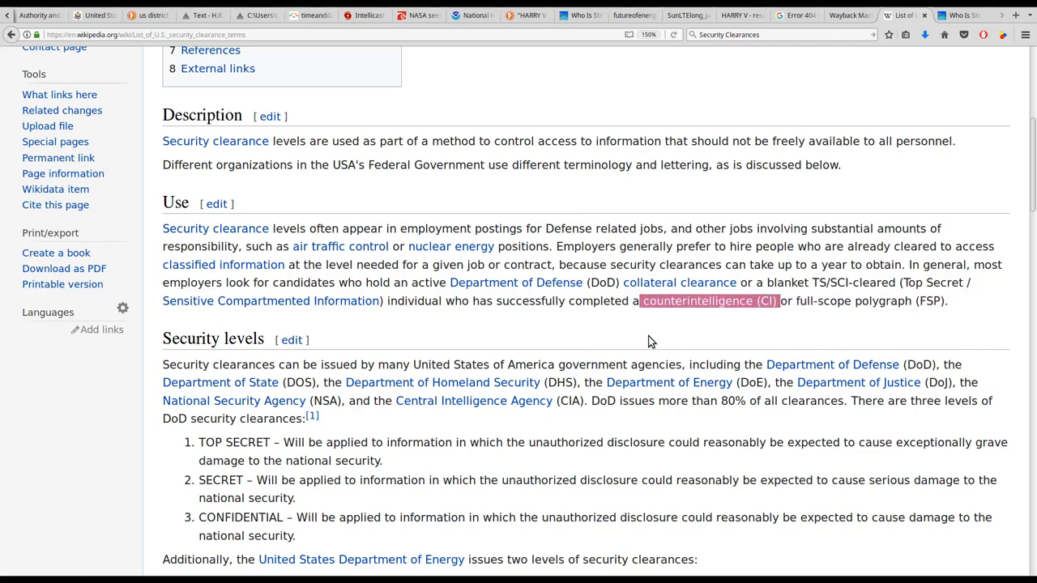
{"action": "mouse_move", "coordinate": [600, 339]}
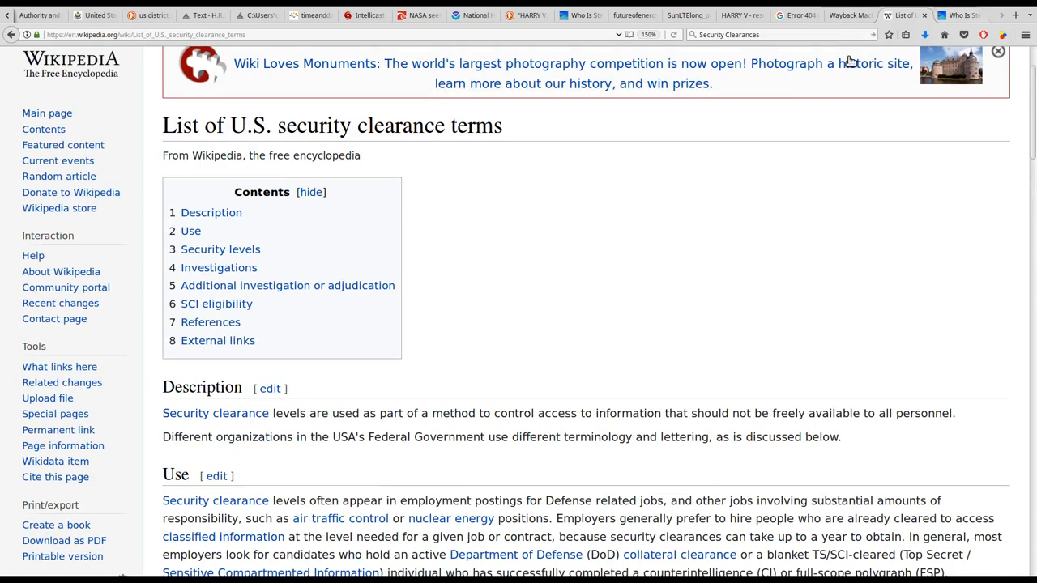
{"action": "mouse_move", "coordinate": [653, 257]}
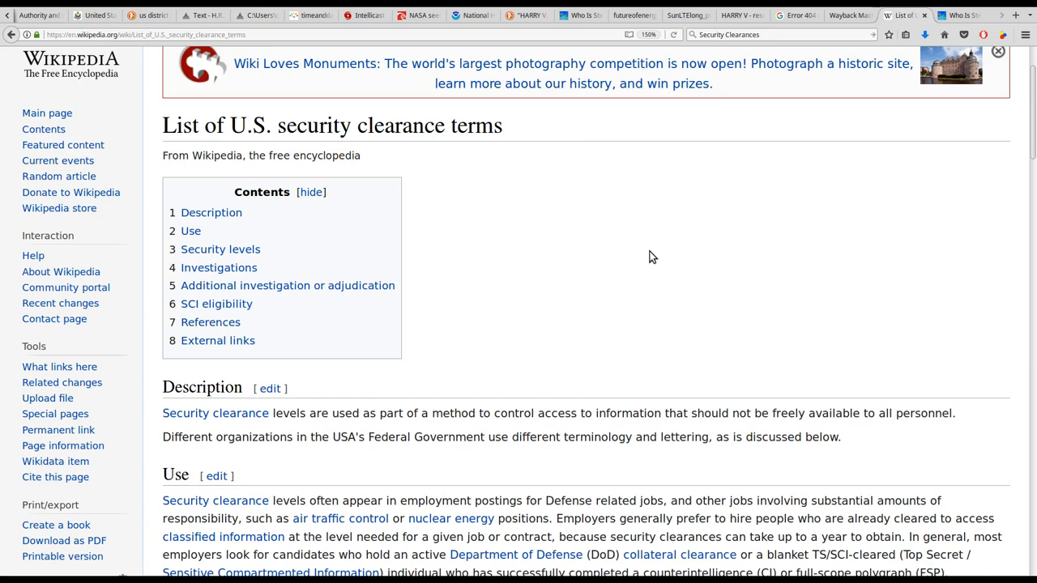
{"action": "mouse_move", "coordinate": [732, 197]}
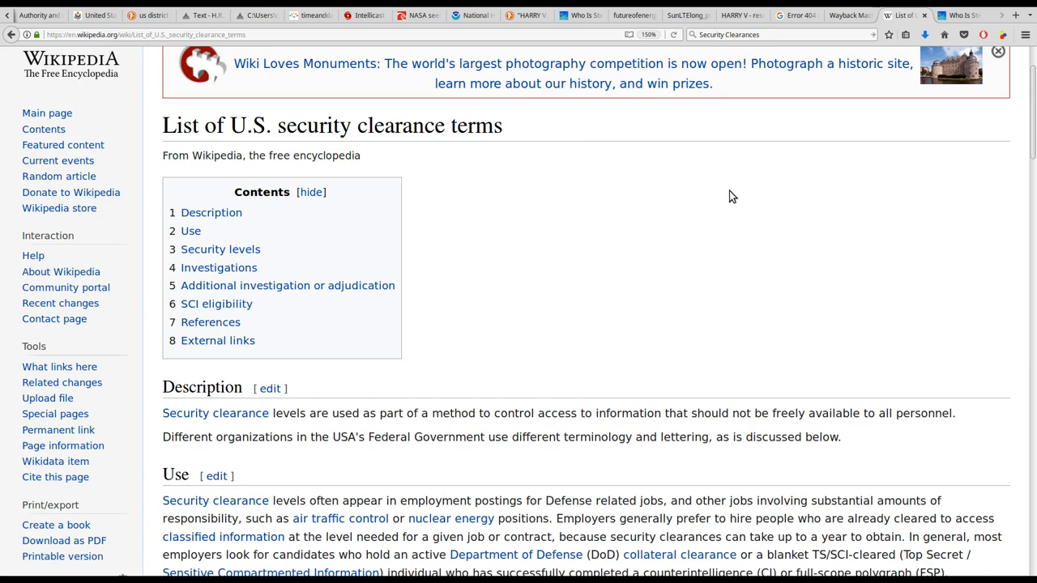
{"action": "mouse_move", "coordinate": [624, 370]}
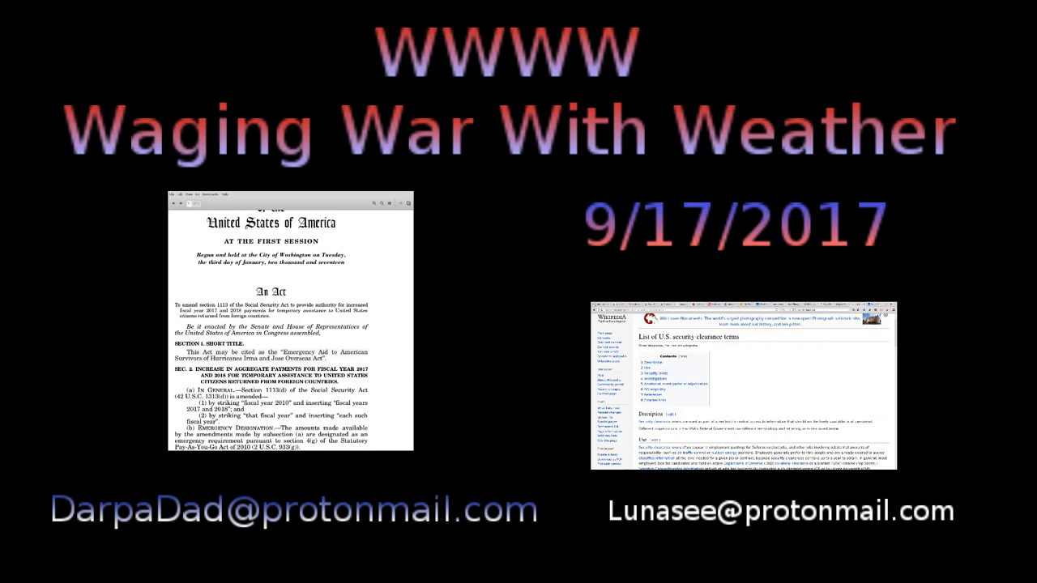
{"action": "mouse_move", "coordinate": [782, 345]}
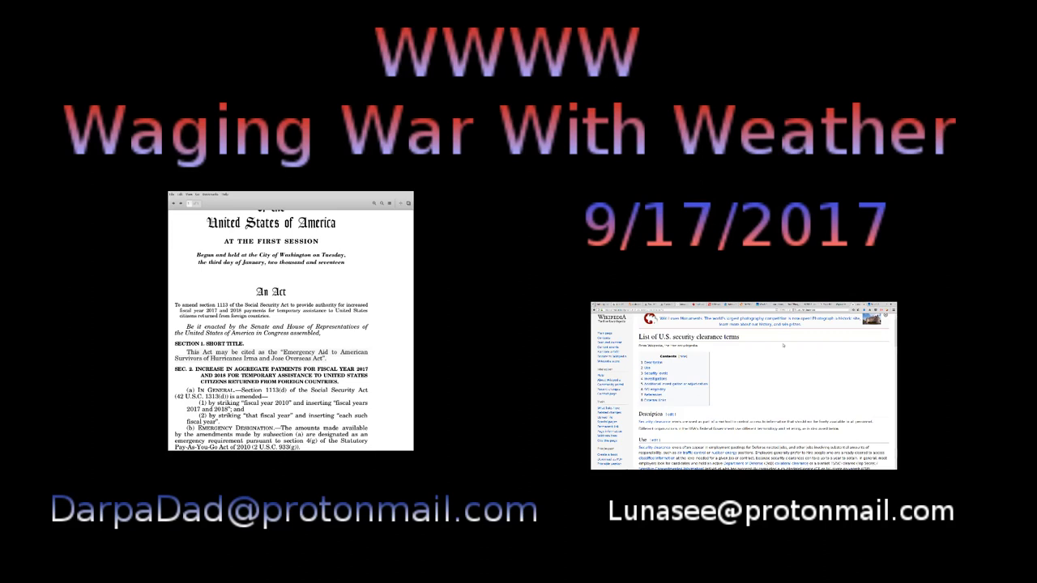